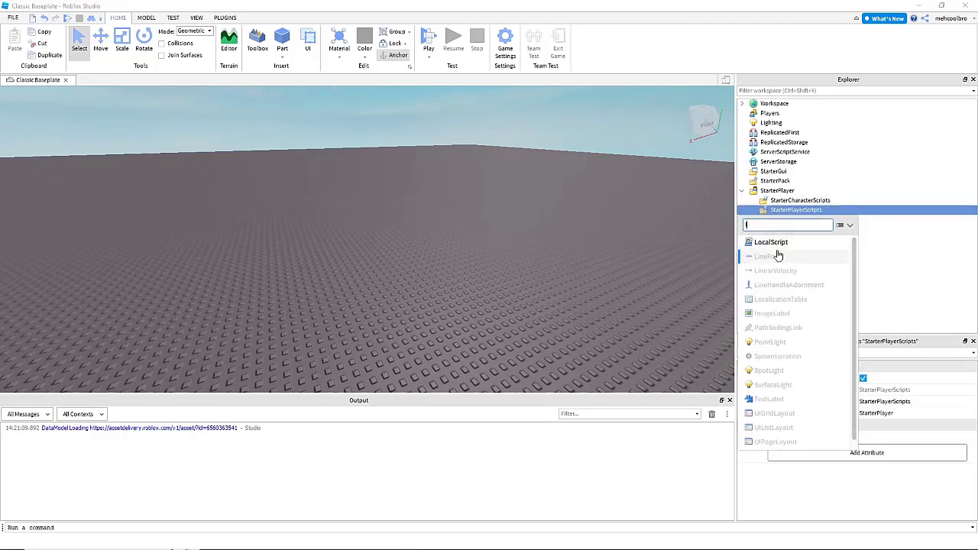
# Step: Add a LocalScript to StarterPlayerScripts, then a Script and a Vector3Value under StarterGui
pyautogui.click(759, 241)
pyautogui.write('s')
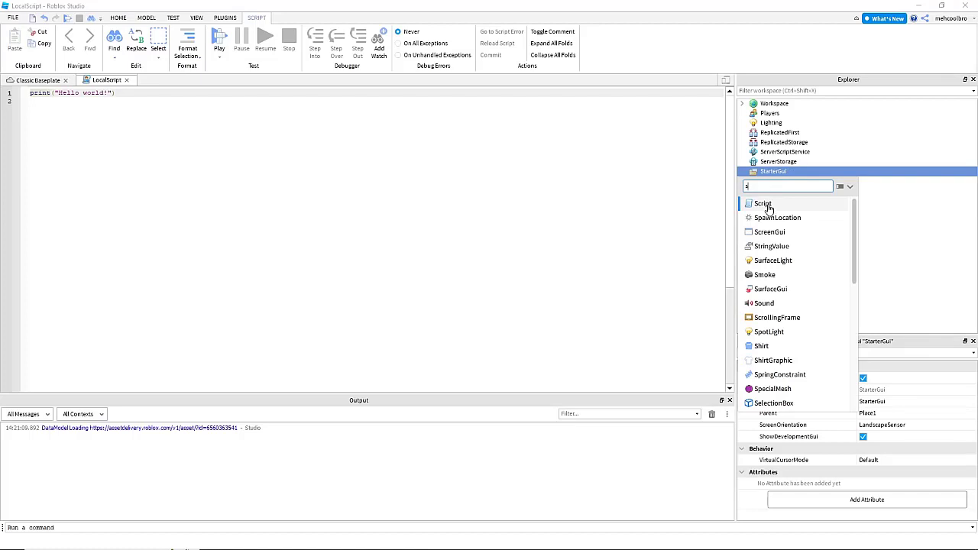
pyautogui.click(765, 203)
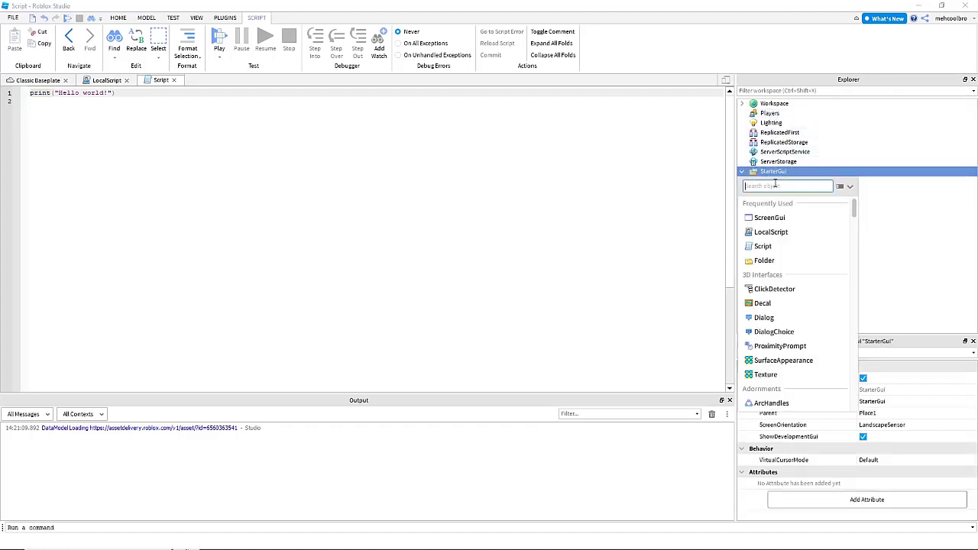
pyautogui.write('ve')
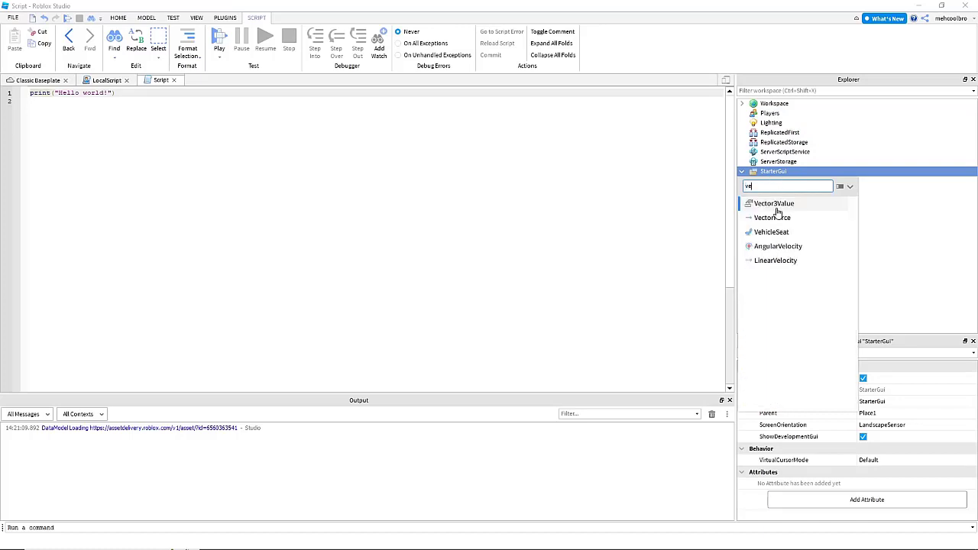
# Step: Rename the Vector3Value under StarterGui to mousePosition
pyautogui.rightClick(772, 180)
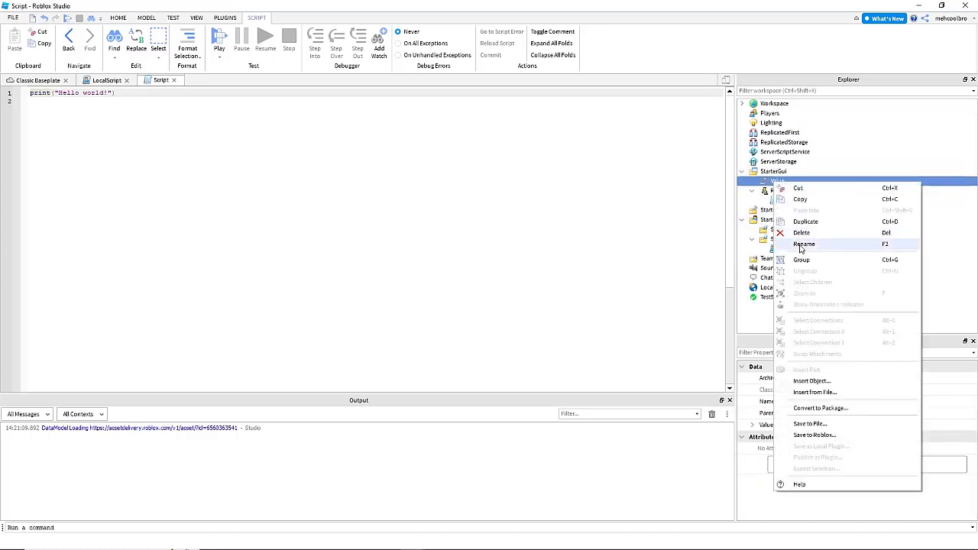
pyautogui.click(805, 244)
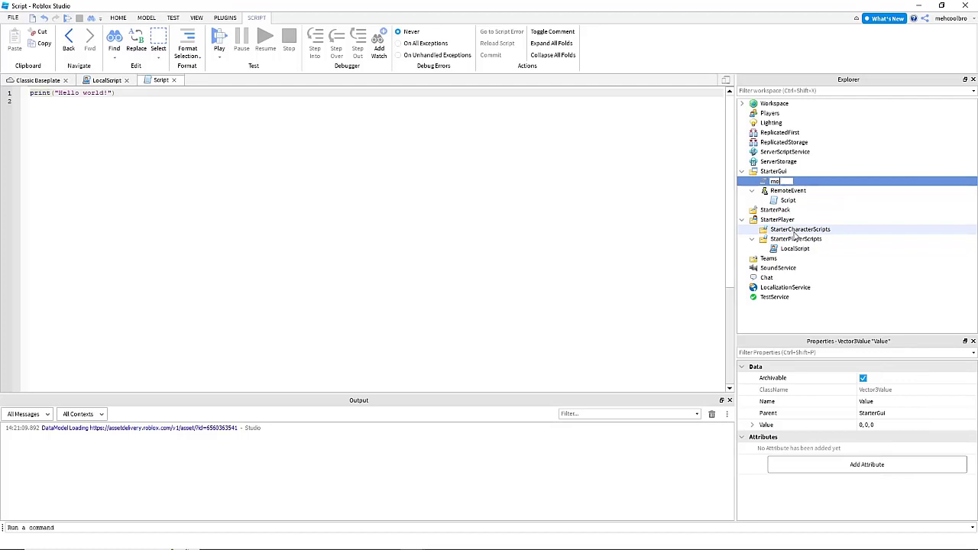
pyautogui.write('mousePosition')
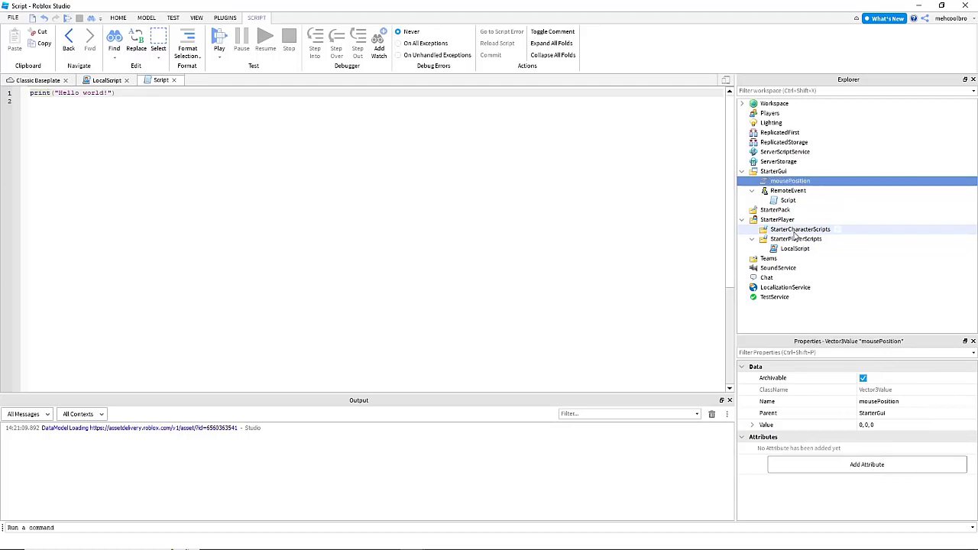
# Step: Rename the RemoteEvent to changeMousePosition and return to the LocalScript
pyautogui.click(787, 189)
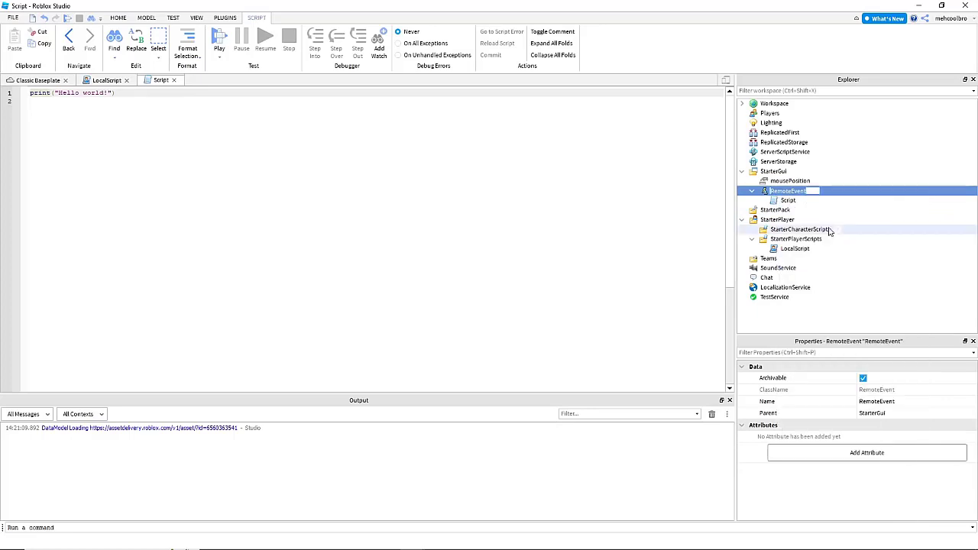
pyautogui.write('changeMousePosition')
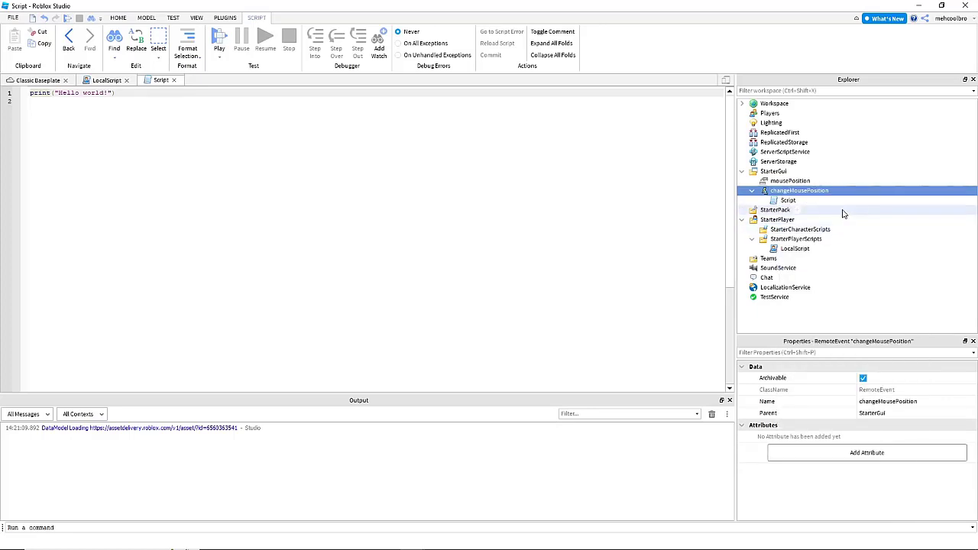
pyautogui.click(795, 248)
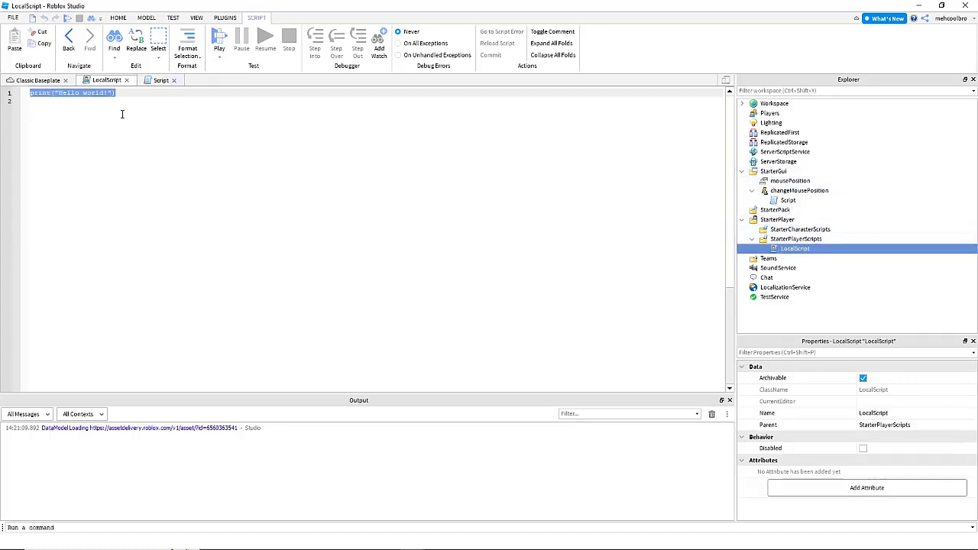
# Step: Replace the placeholder print with local player = game.Players.LocalPlayer
pyautogui.press('Delete')
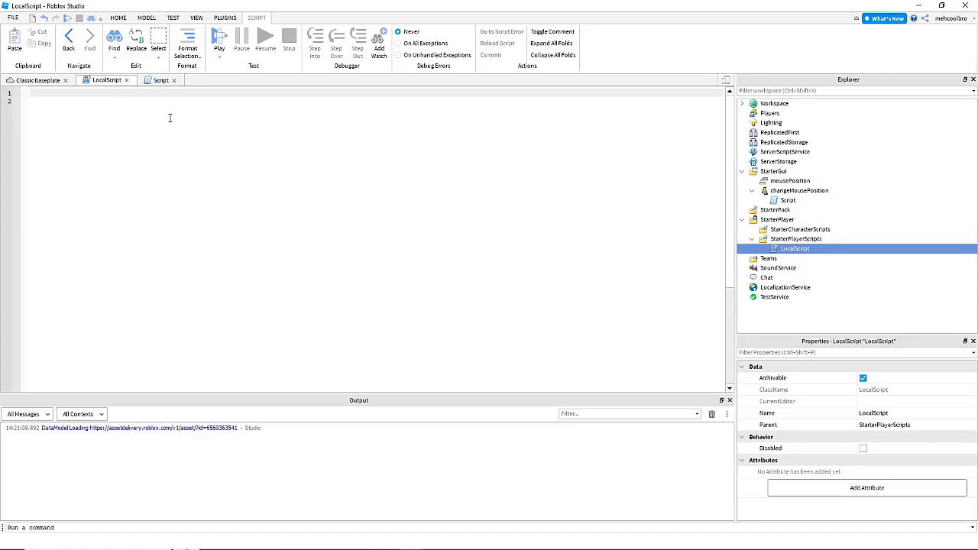
pyautogui.click(27, 93)
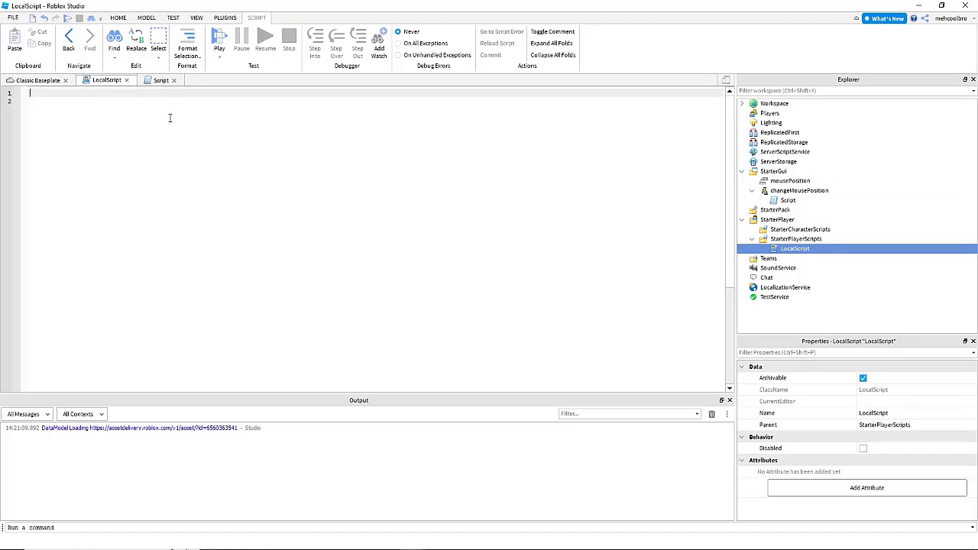
pyautogui.write('local playhe')
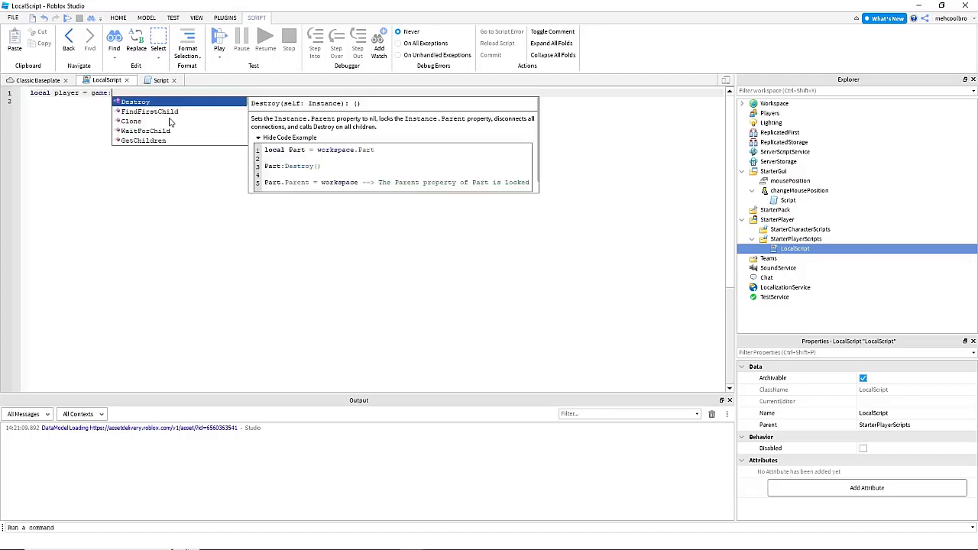
pyautogui.write('.Players:G')
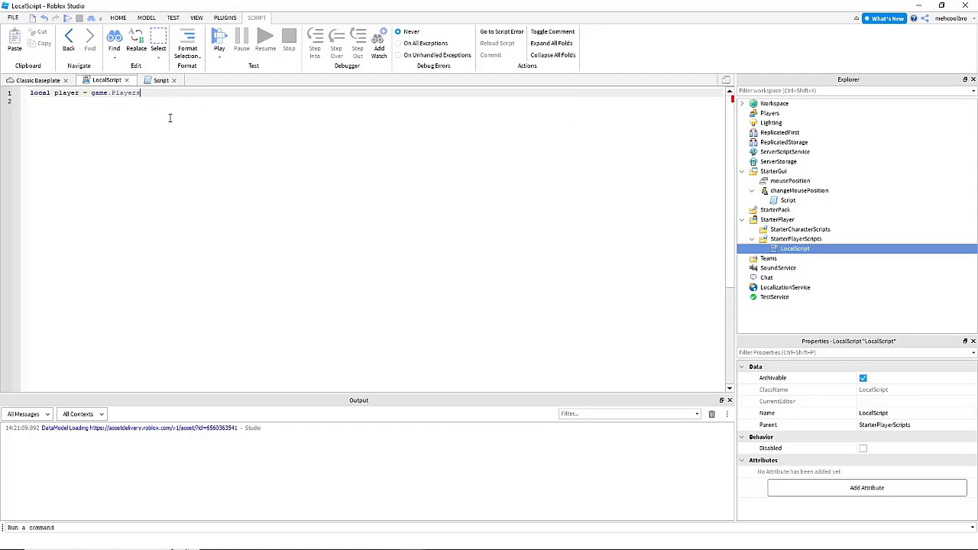
pyautogui.write('.LocalPlayer')
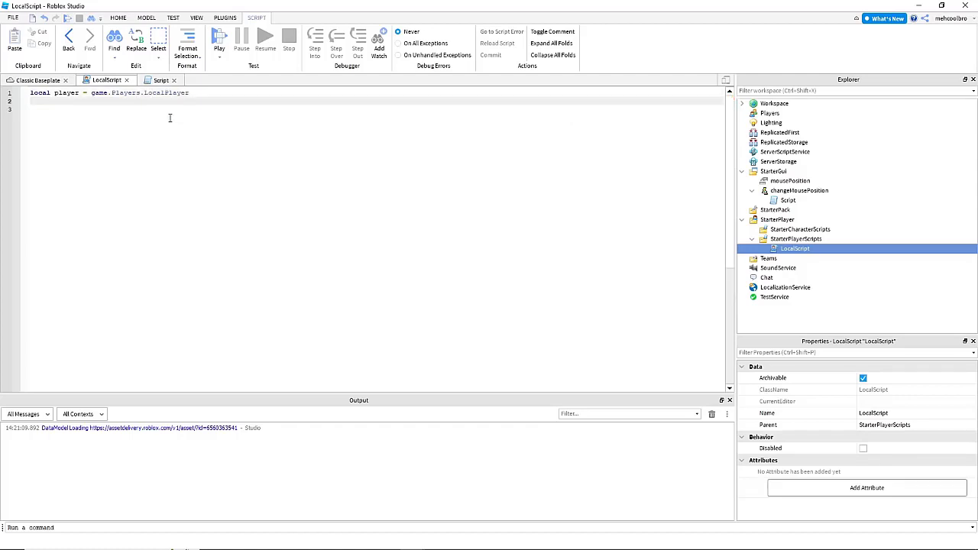
pyautogui.write('pl')
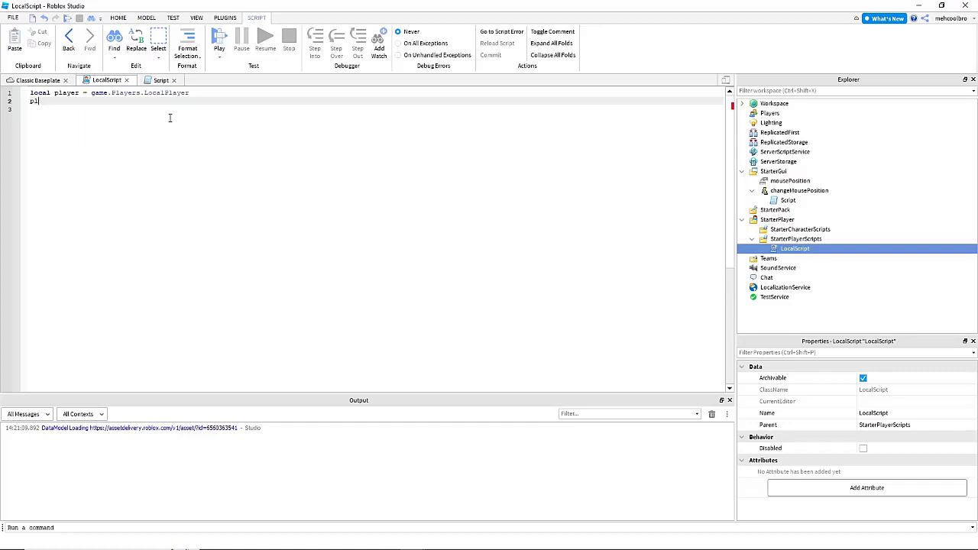
# Step: Define local mouse = player:GetMouse() in the LocalScript
pyautogui.write('local m')
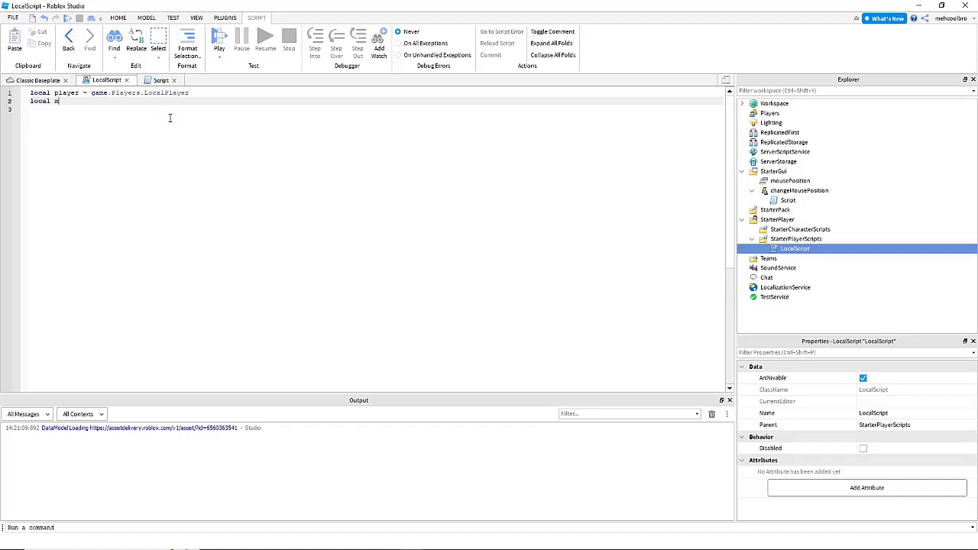
pyautogui.write('ouse = player')
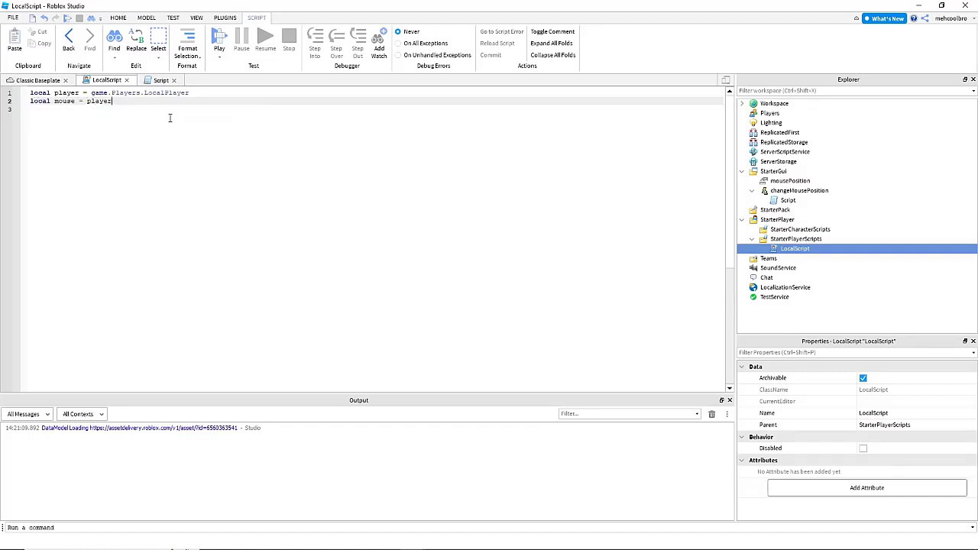
pyautogui.write(':Get')
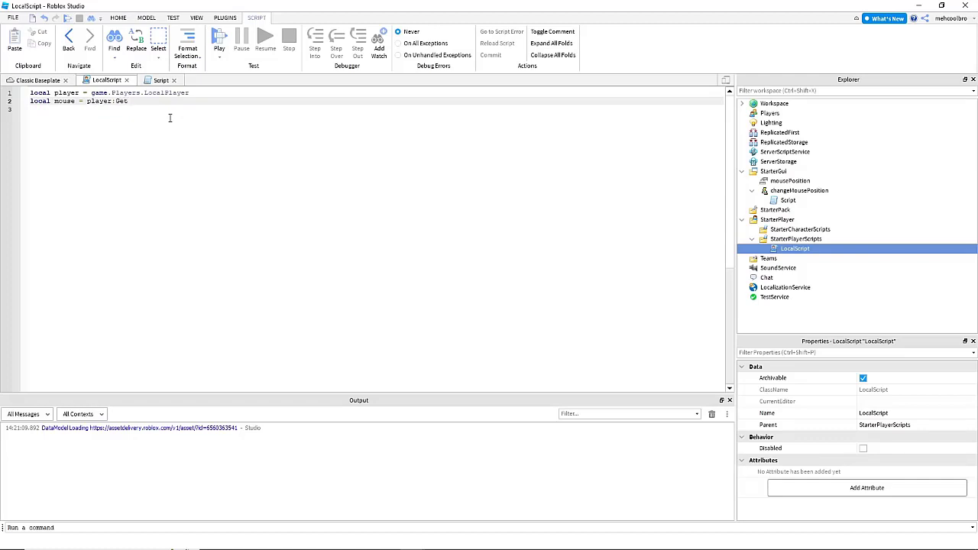
pyautogui.write('Mouse()')
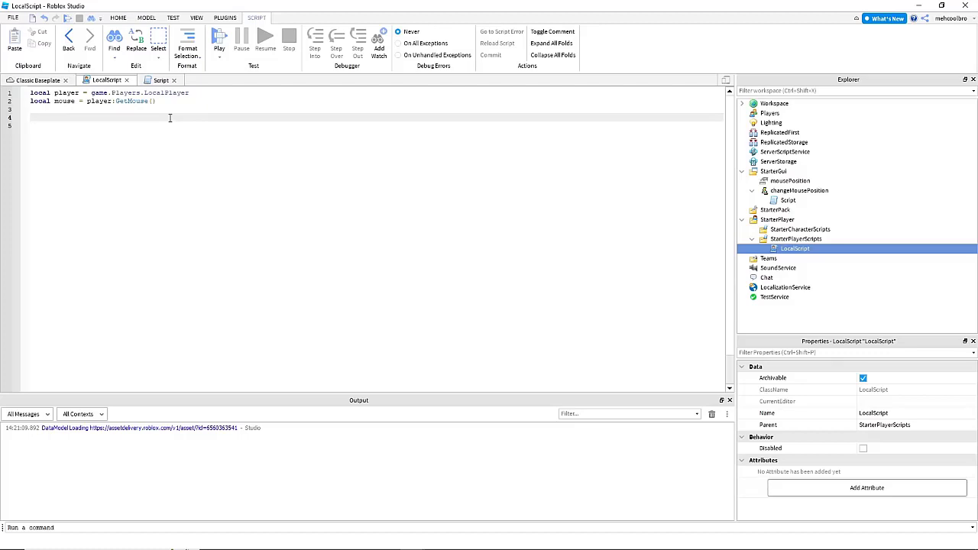
# Step: Write a while true do loop that calls wait(0.05) in the LocalScript
pyautogui.write('while true do')
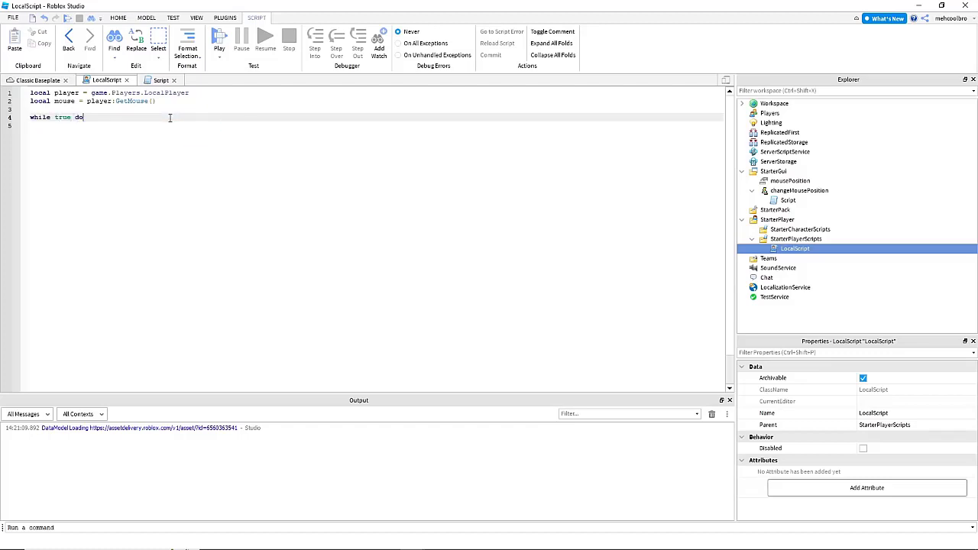
pyautogui.write('wait(0.05')
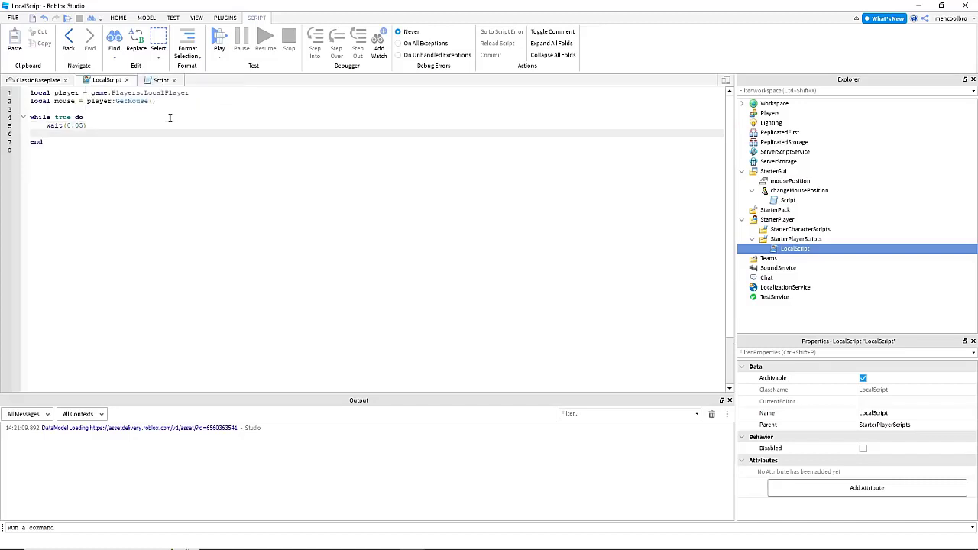
pyautogui.write('mouse')
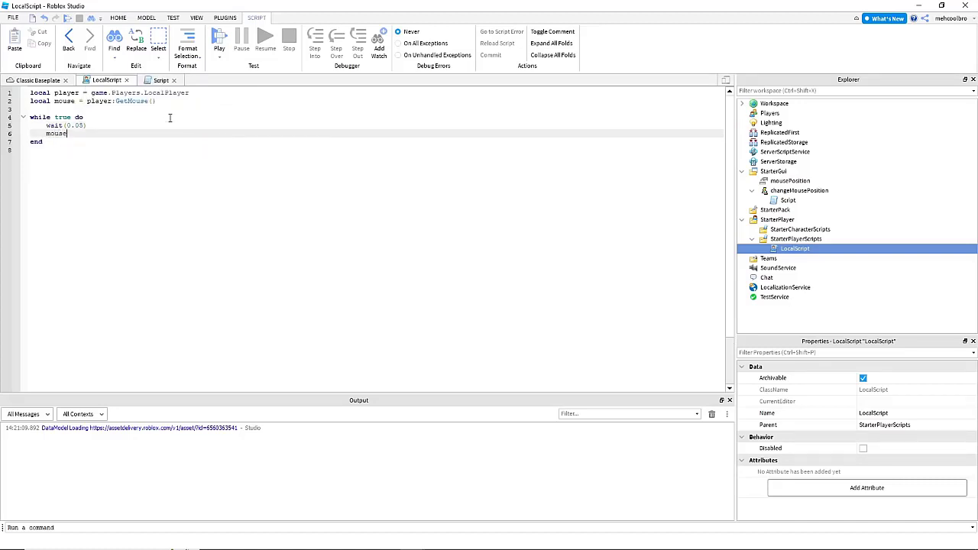
pyautogui.press('Backspace')
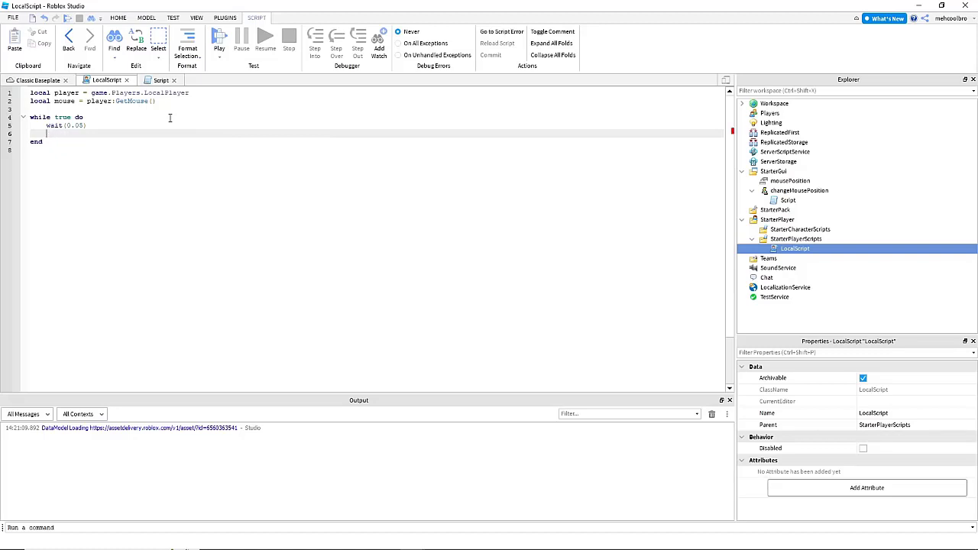
# Step: Store mouse.Hit in a local variable hit inside the loop
pyautogui.write('local m')
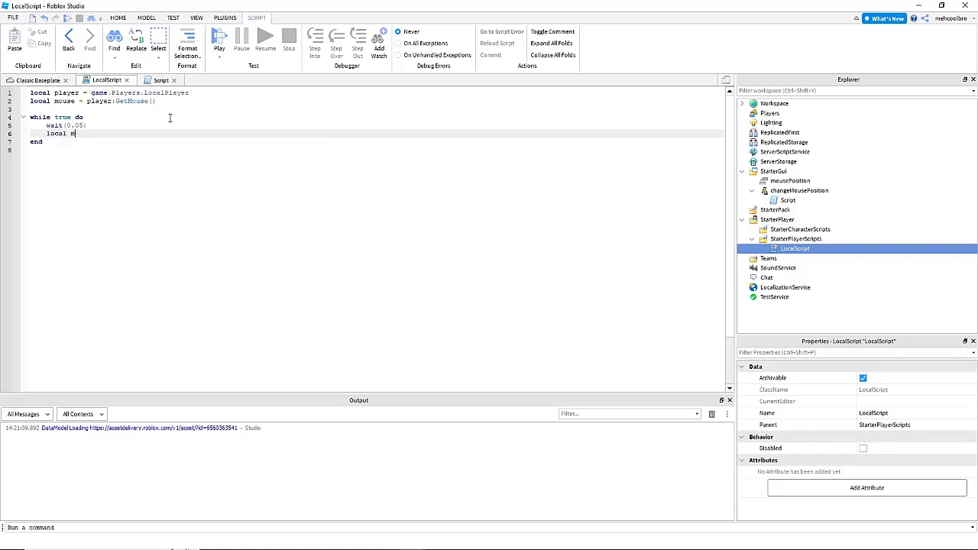
pyautogui.write('it =')
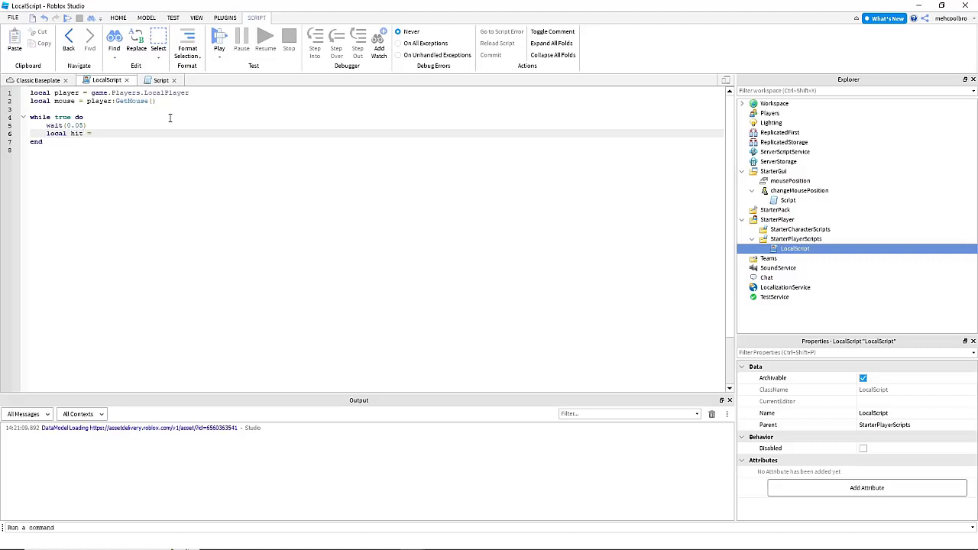
pyautogui.write('mouse.H')
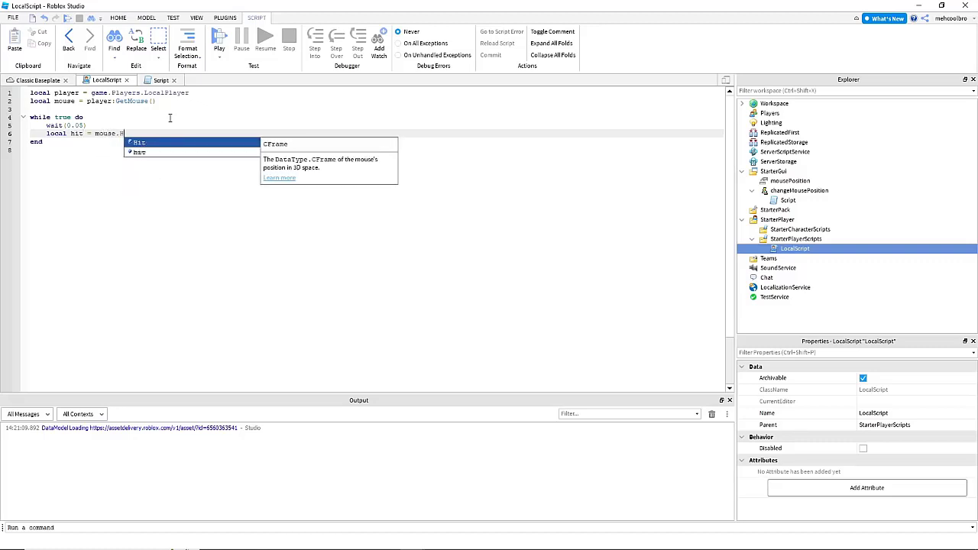
pyautogui.press('Enter')
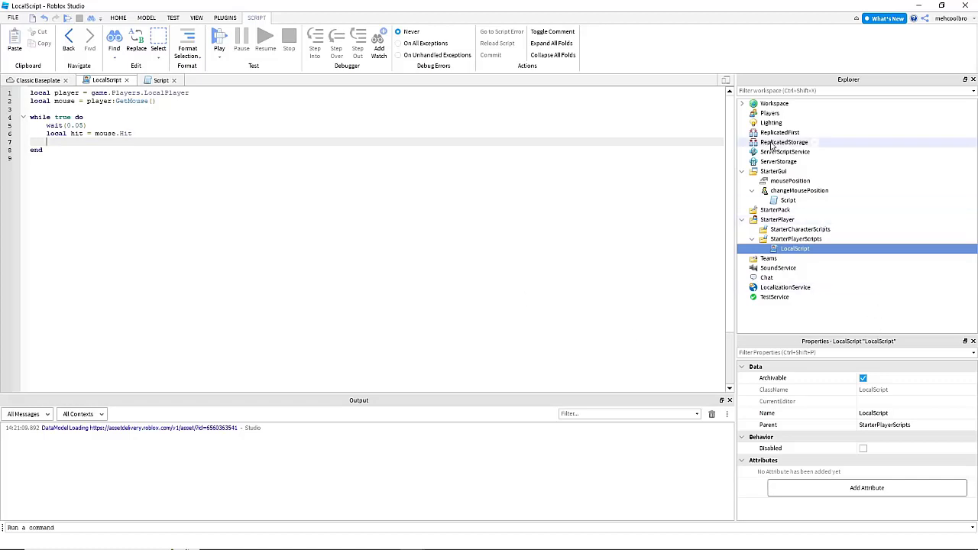
pyautogui.click(786, 201)
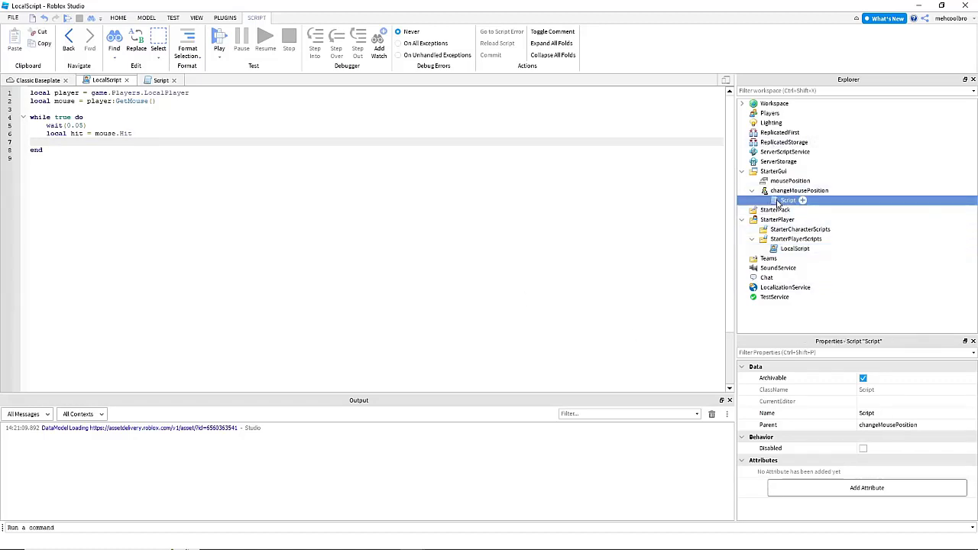
pyautogui.click(795, 247)
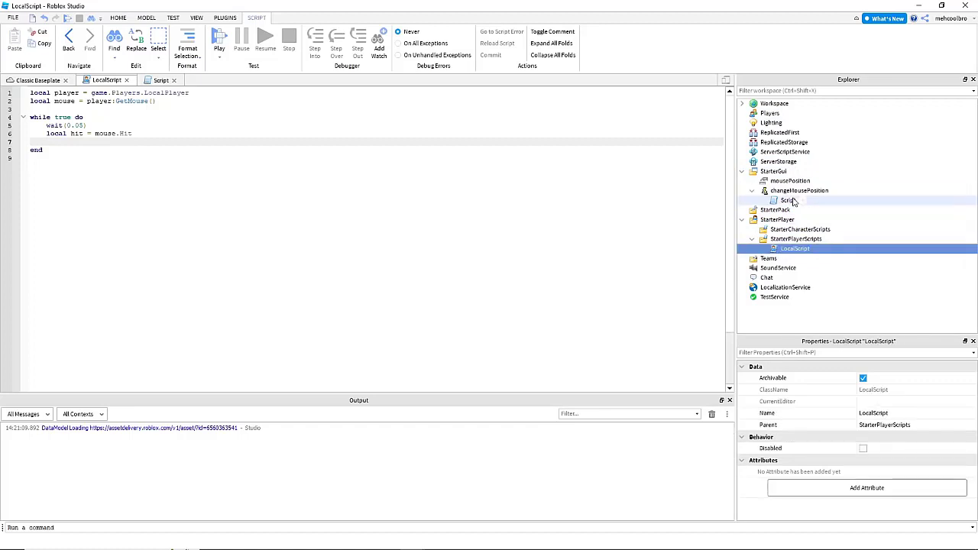
pyautogui.click(799, 189)
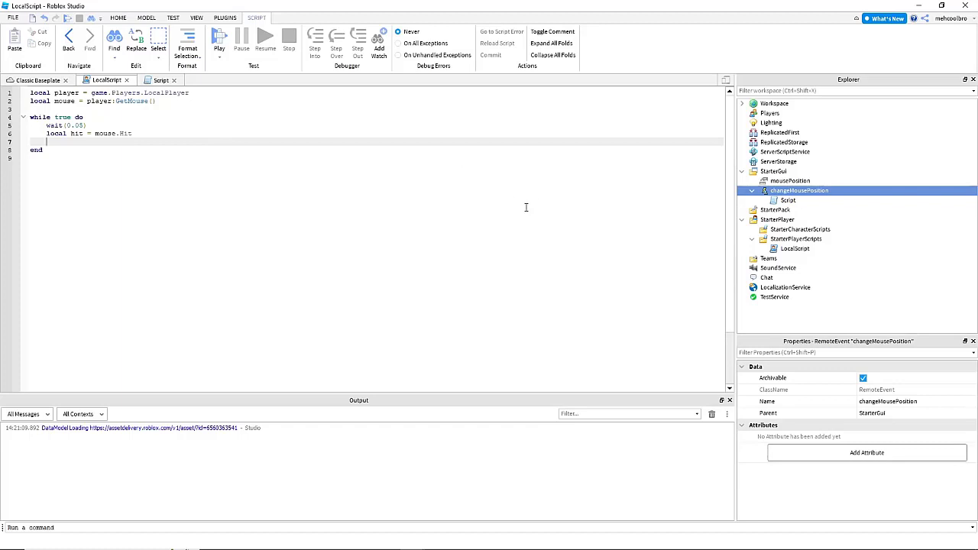
# Step: Define local remoteevent as script.Parent.Parent.PlayerGui.changeMousePosition inside the loop
pyautogui.write('local remov')
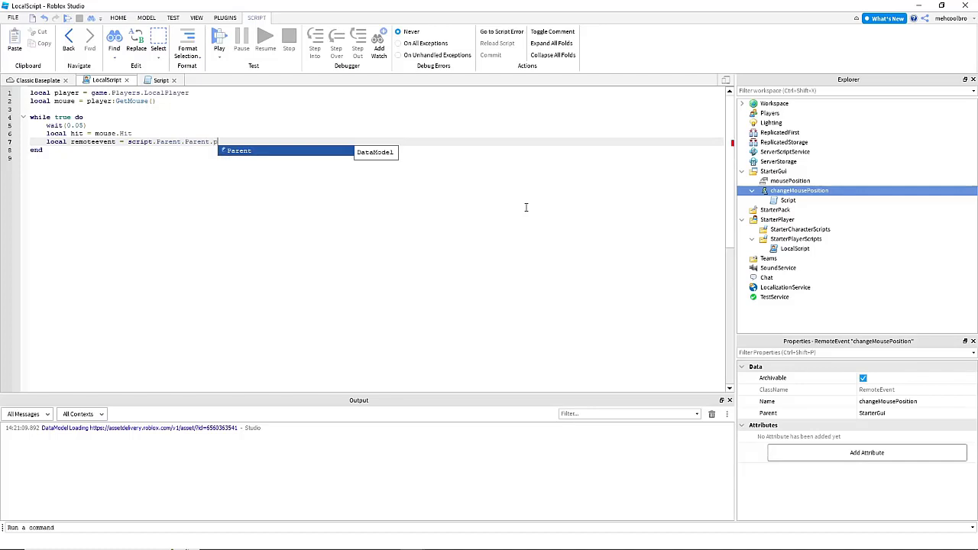
pyautogui.write('PlayerGu')
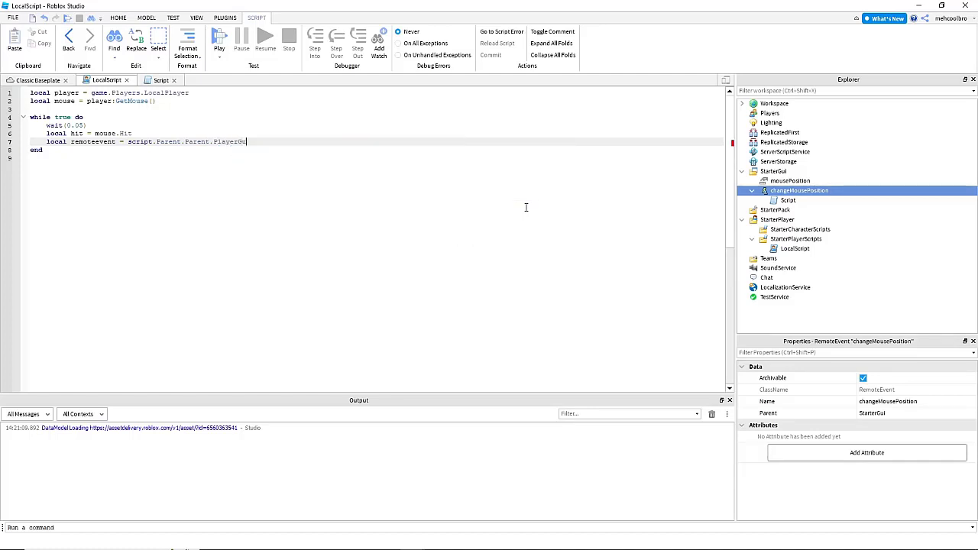
pyautogui.write('i.changeMousePosition')
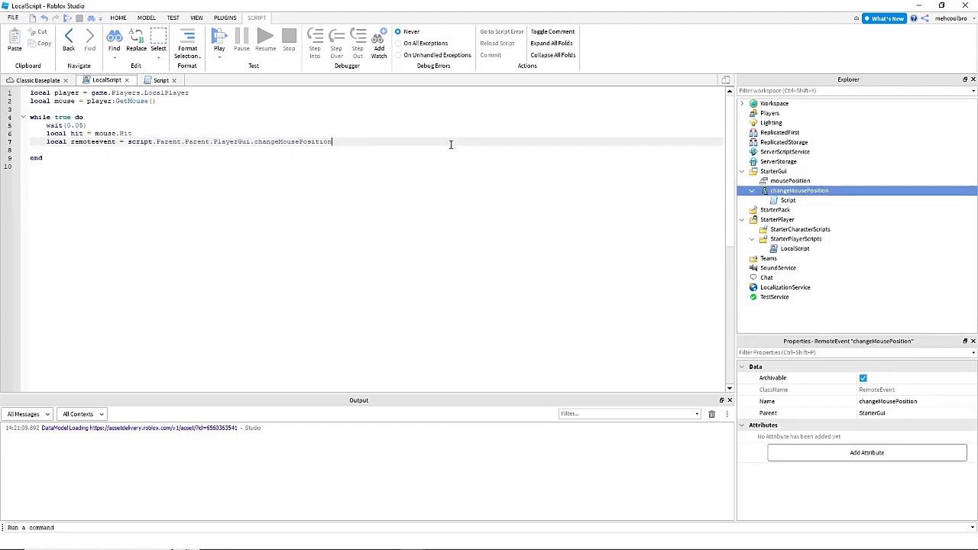
pyautogui.write('remoteevent:')
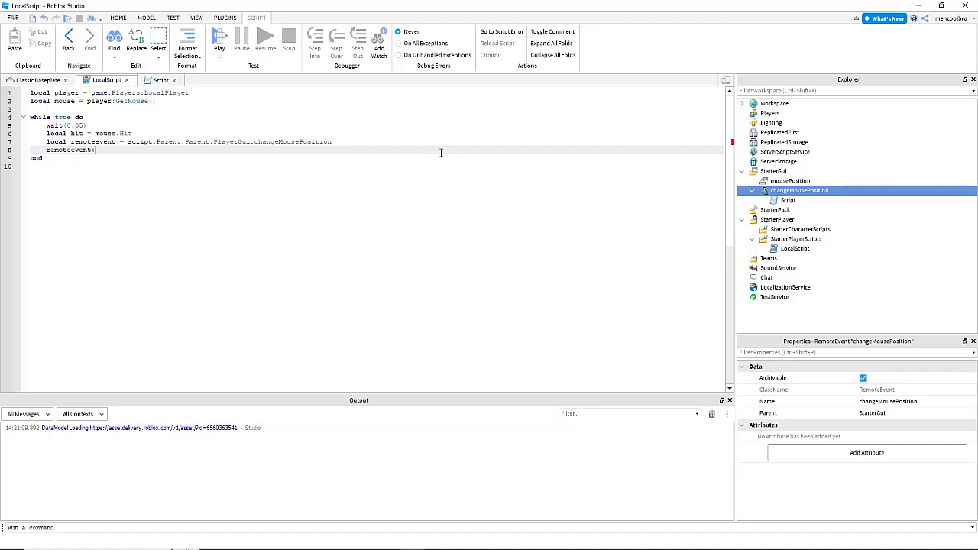
# Step: Call remoteevent:FireServer(hit) in the loop and select the changeMousePosition event
pyautogui.write('FireServe')
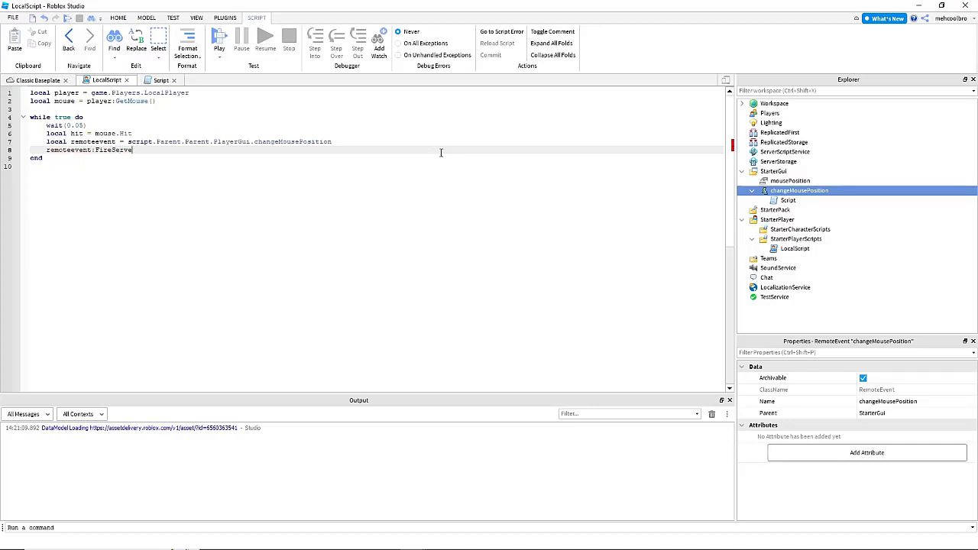
pyautogui.write('(')
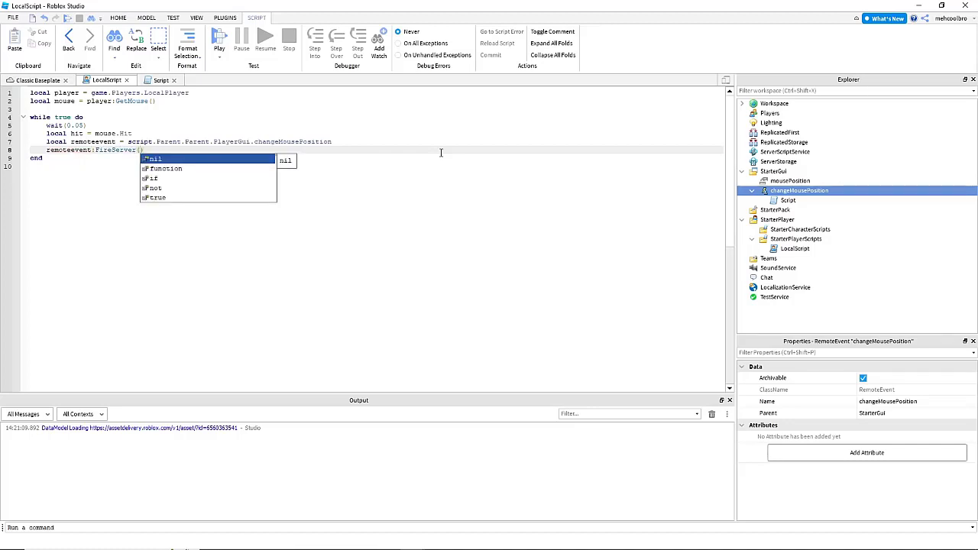
pyautogui.write('hit')
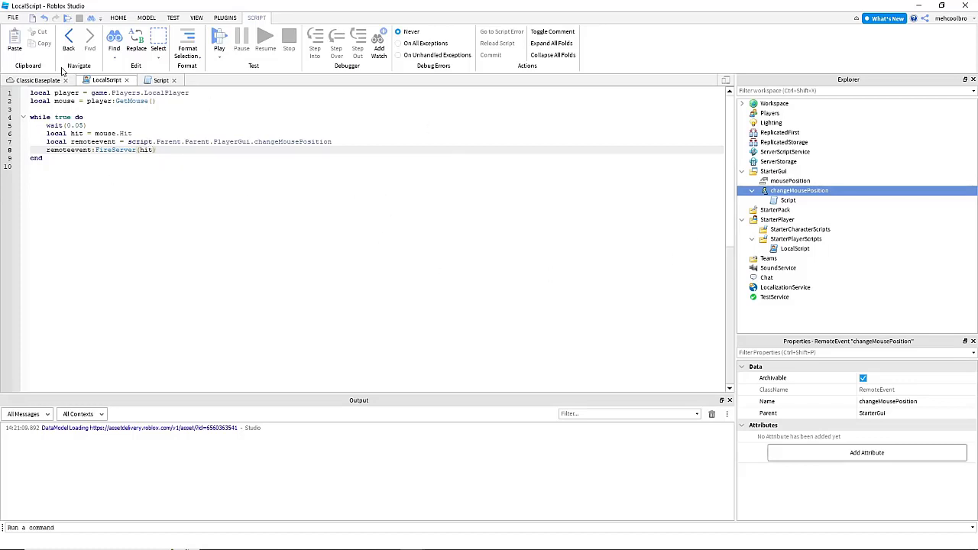
pyautogui.click(800, 201)
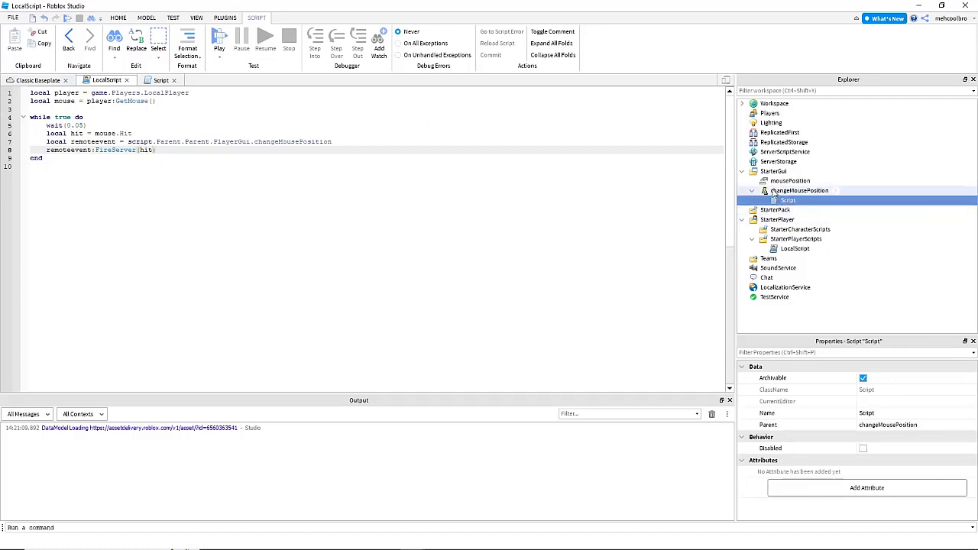
pyautogui.click(796, 190)
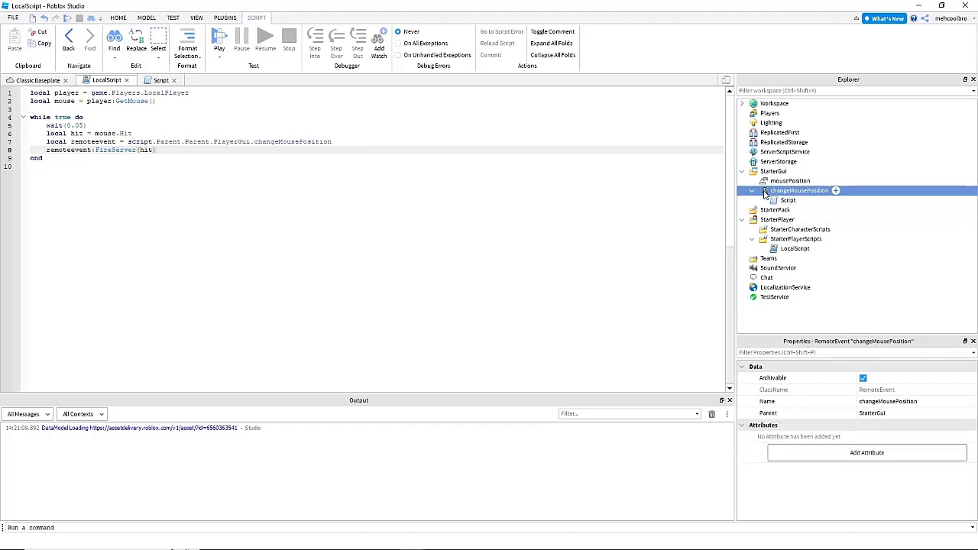
# Step: In the server Script, connect OnServerEvent and store hit.Position in local position
pyautogui.click(797, 200)
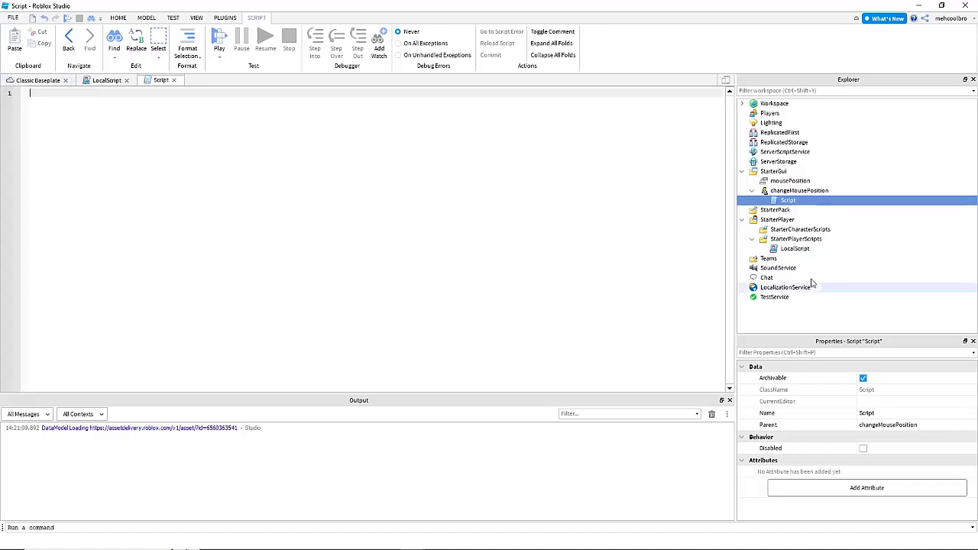
pyautogui.write('script.Parent.OnServerEvent:Connect(function(')
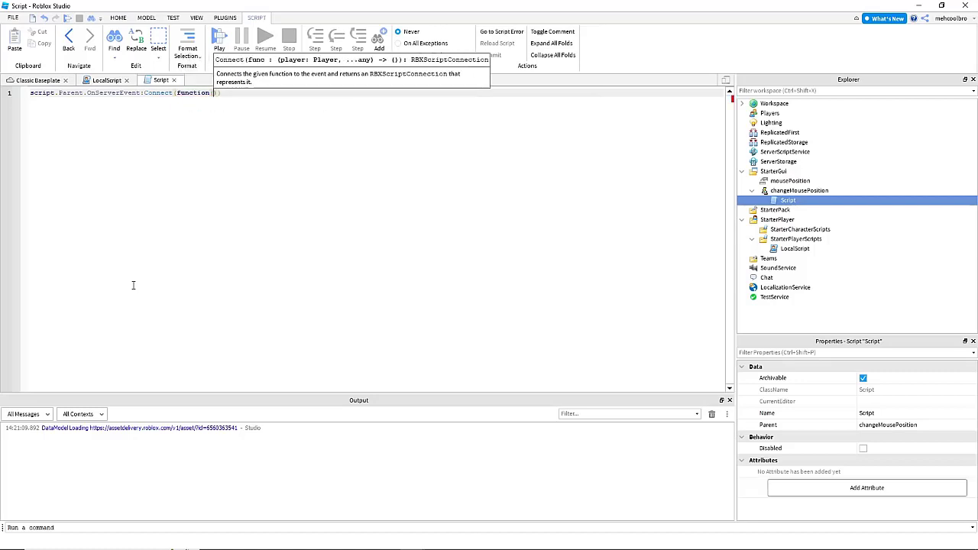
pyautogui.write('(player, hit')
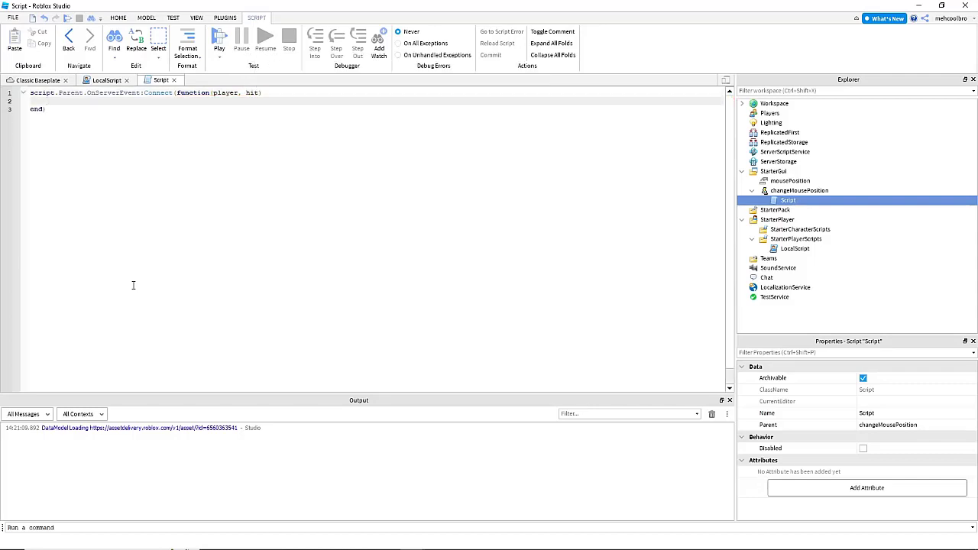
pyautogui.write('local position = hit.p')
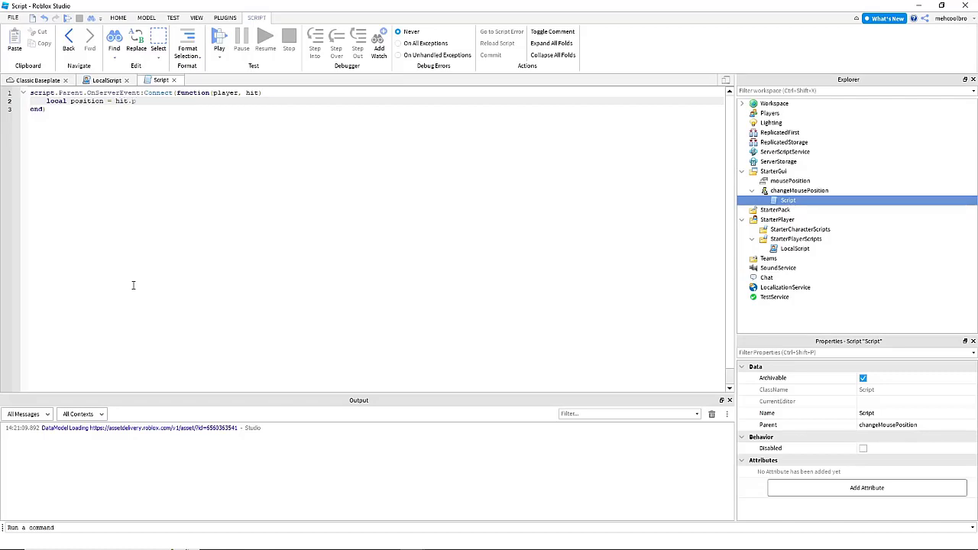
pyautogui.write('Position')
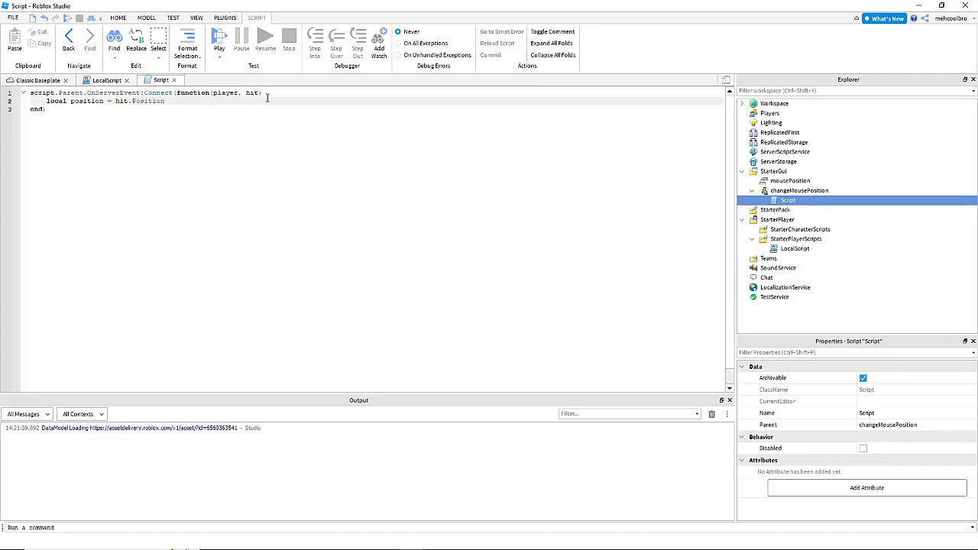
pyautogui.press('Enter')
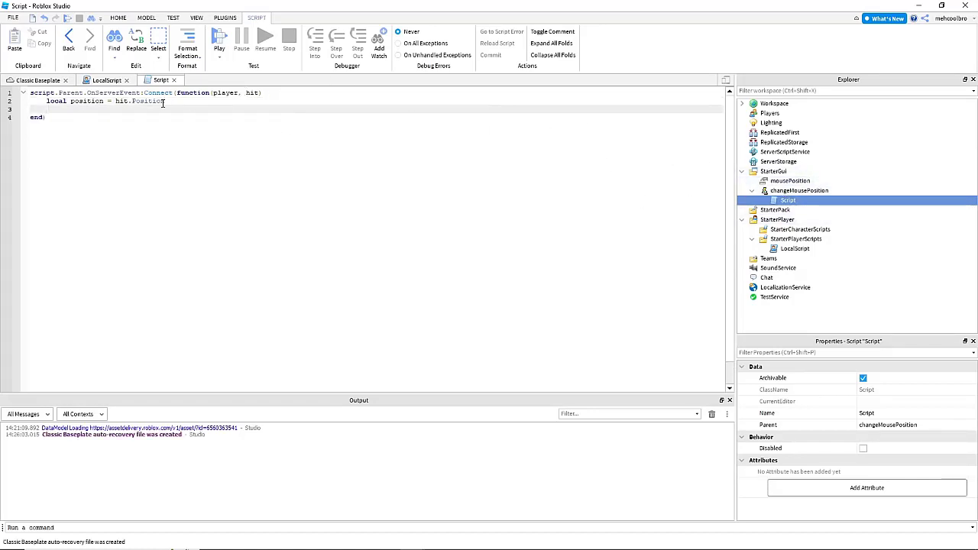
# Step: Assign script.Parent.Parent.mousePosition.Value = position inside the handler
pyautogui.click(789, 181)
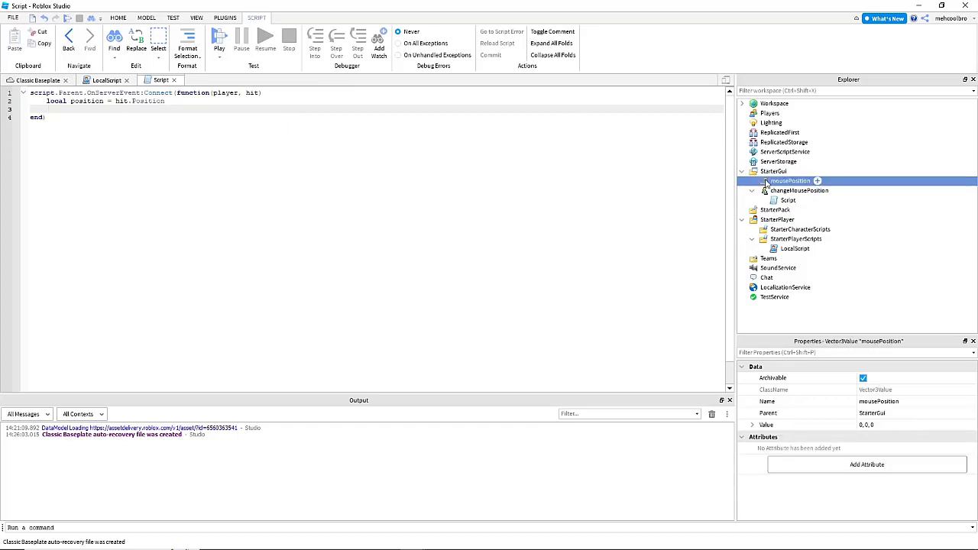
pyautogui.click(789, 198)
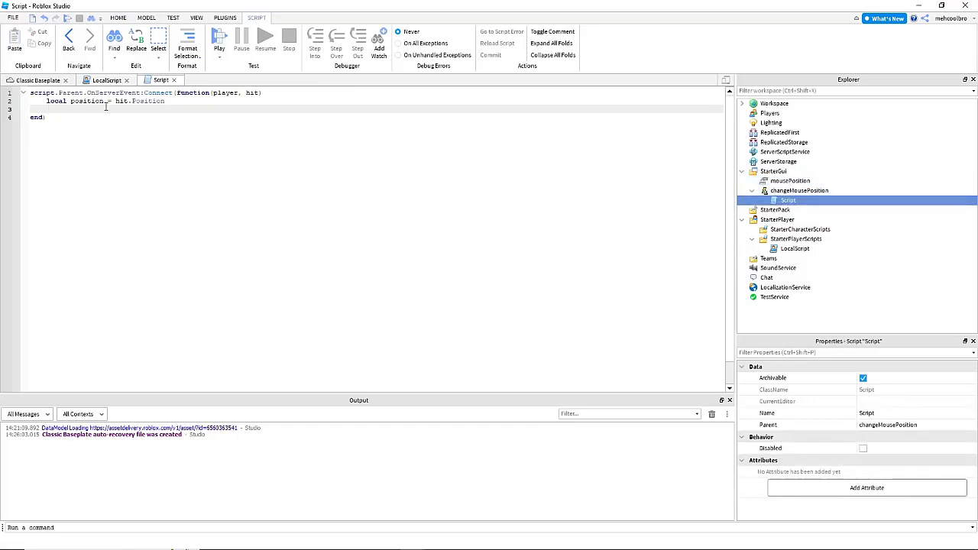
pyautogui.write('script.p')
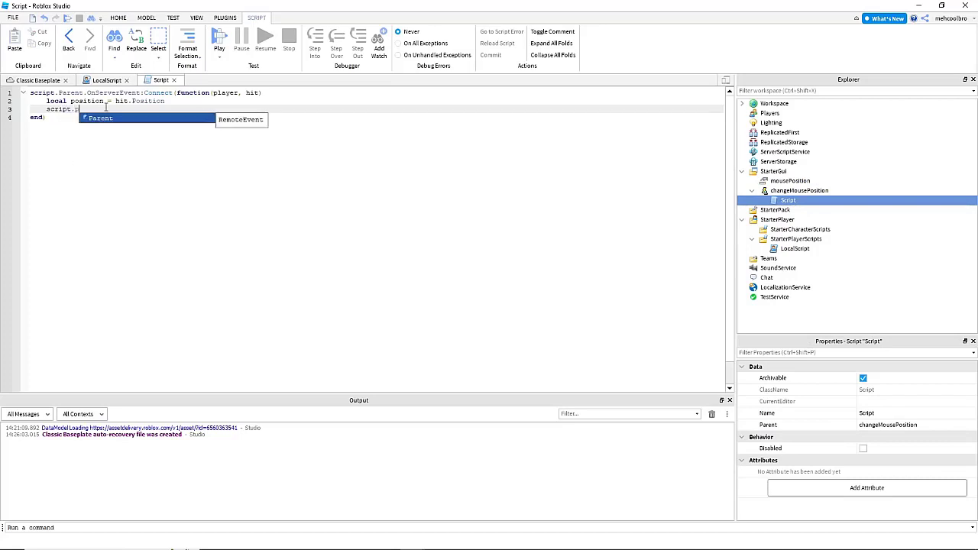
pyautogui.write('Parent.mouseP')
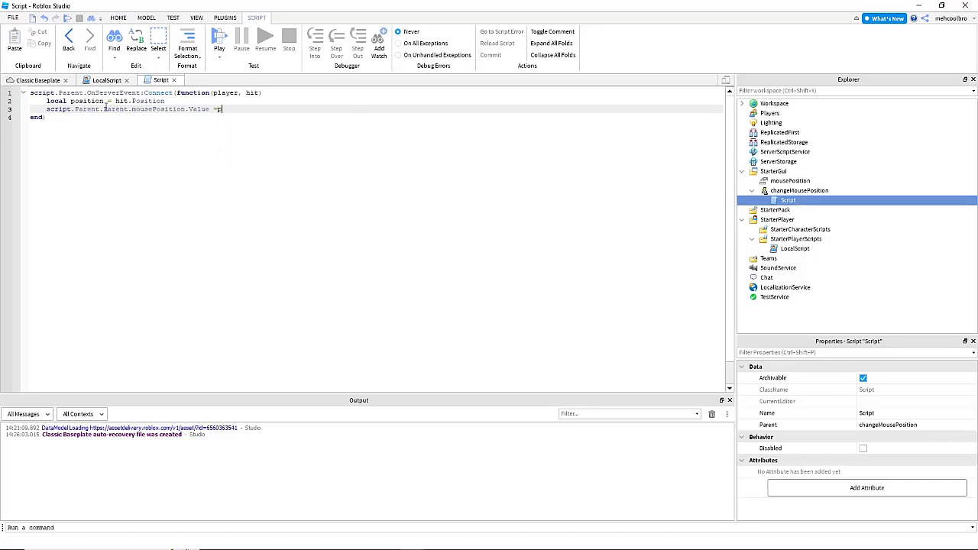
pyautogui.write('osition')
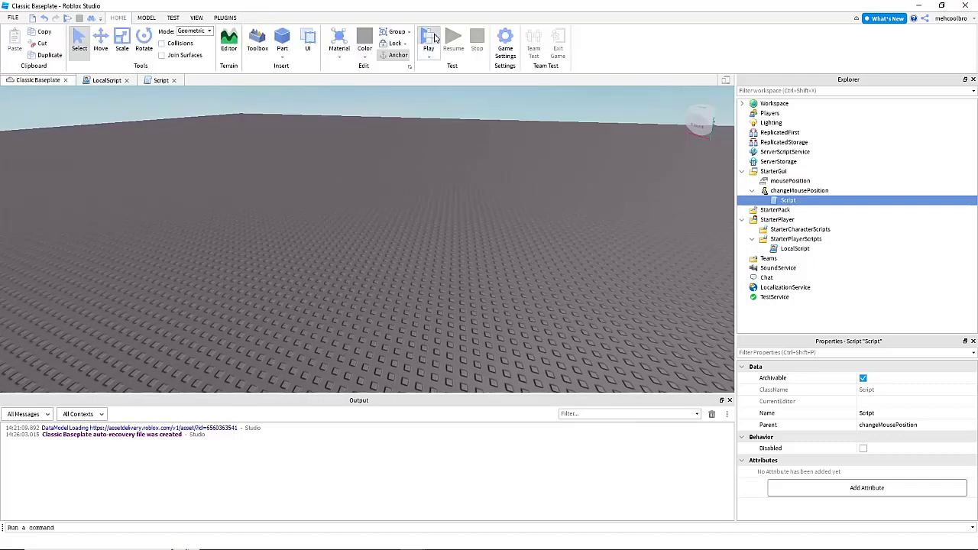
# Step: Run a Play test and expand the test player's PlayerGui and PlayerScripts in Explorer
pyautogui.click(429, 37)
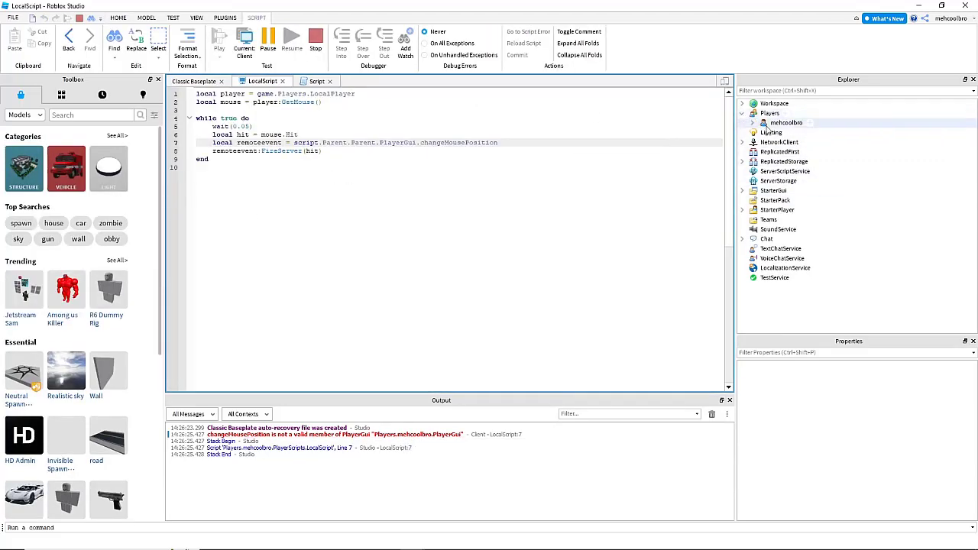
pyautogui.click(749, 122)
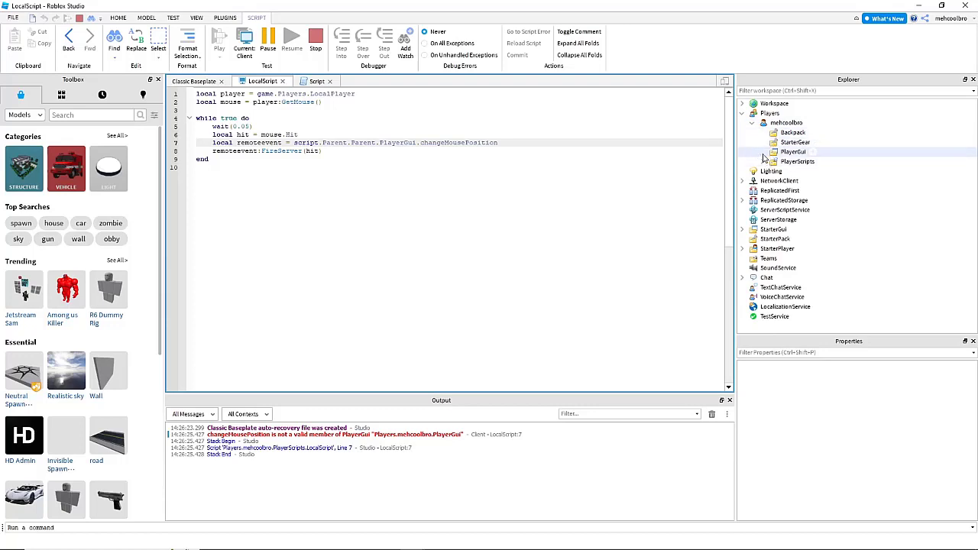
pyautogui.click(765, 151)
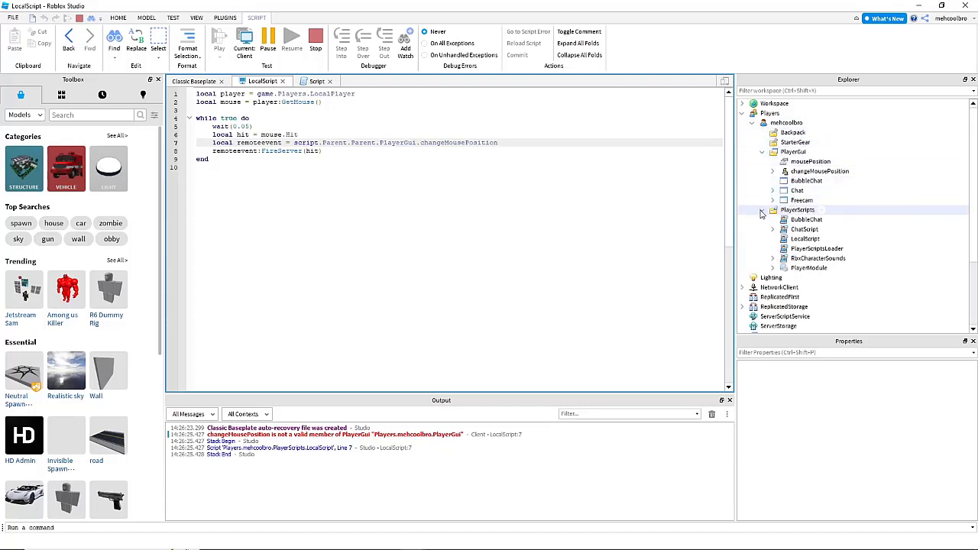
pyautogui.click(804, 239)
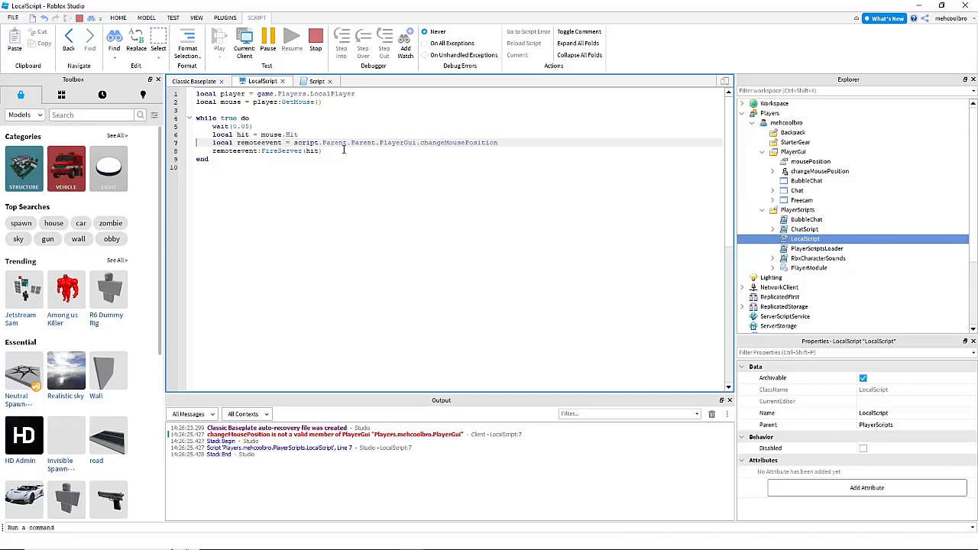
pyautogui.moveTo(410, 148)
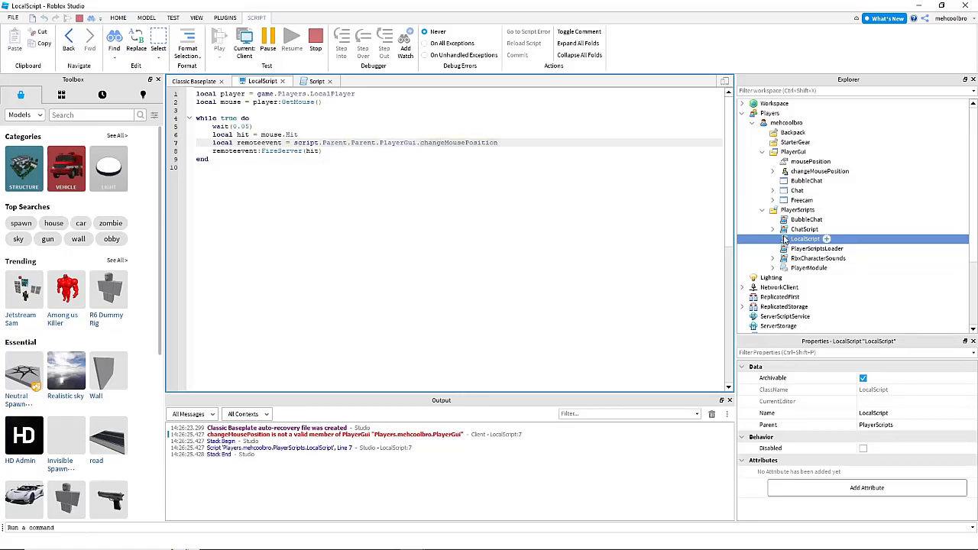
# Step: Inspect PlayerScripts, the player, PlayerGui and its changeMousePosition event after the Output error
pyautogui.click(799, 210)
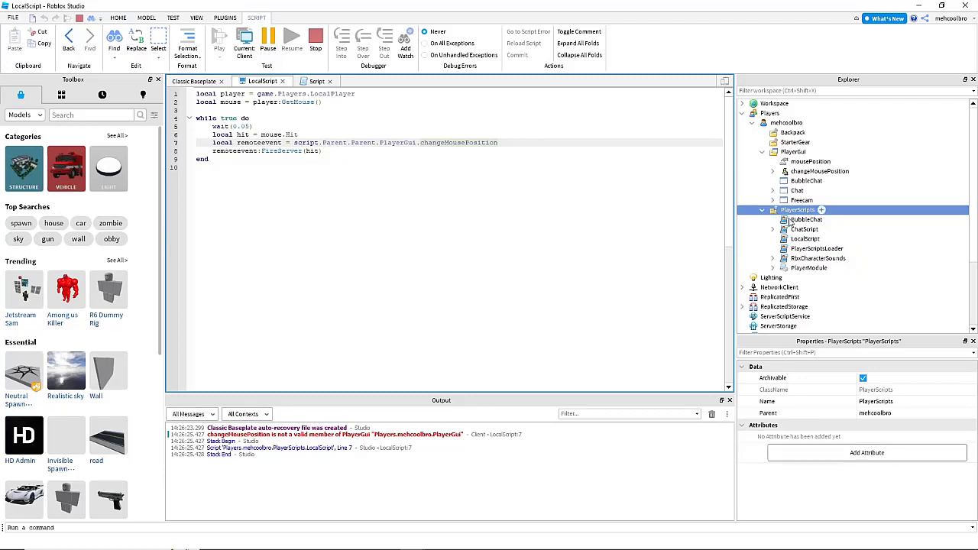
pyautogui.moveTo(848, 122)
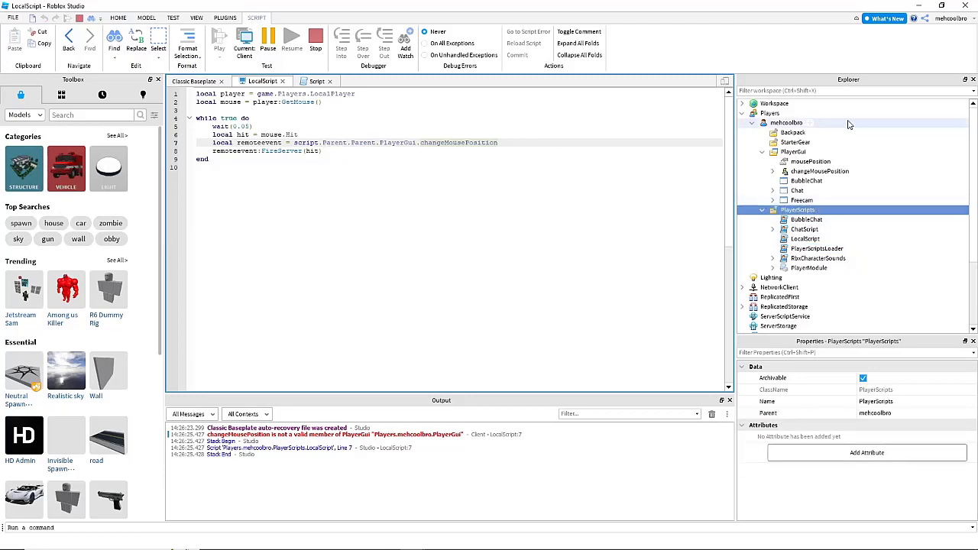
pyautogui.click(786, 122)
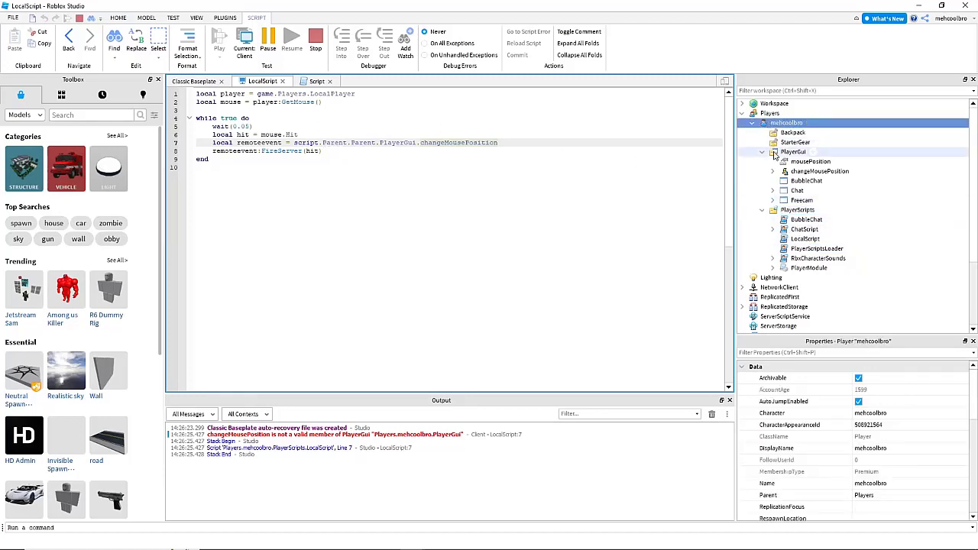
pyautogui.click(802, 151)
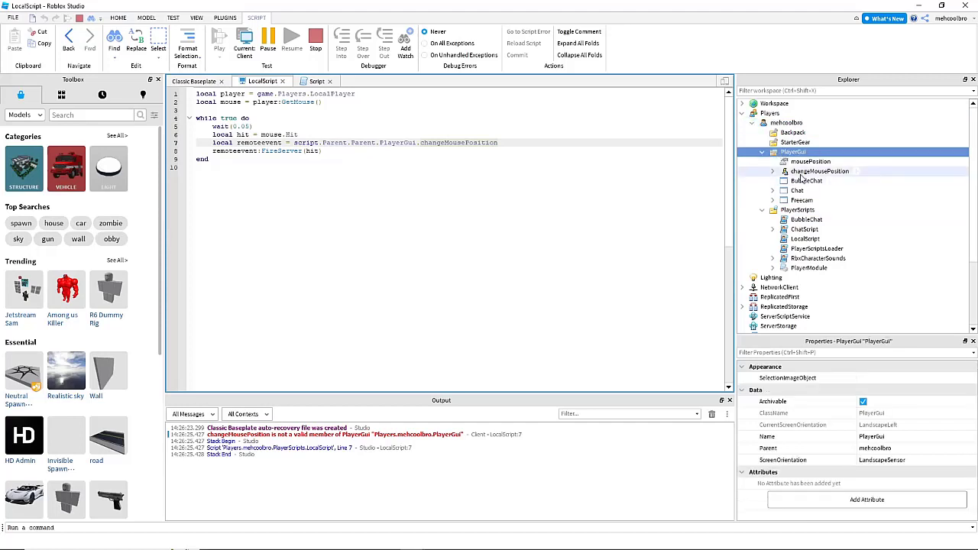
pyautogui.click(819, 171)
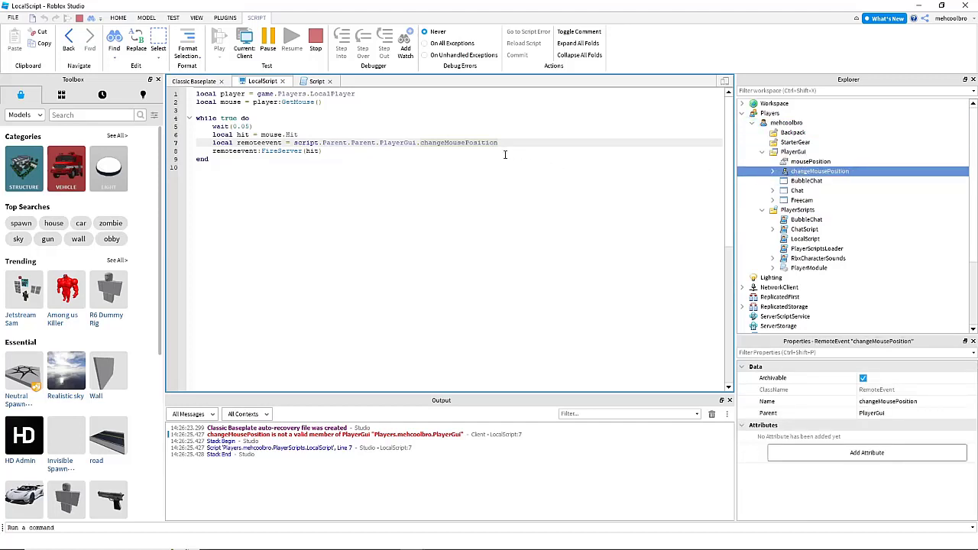
pyautogui.moveTo(455, 460)
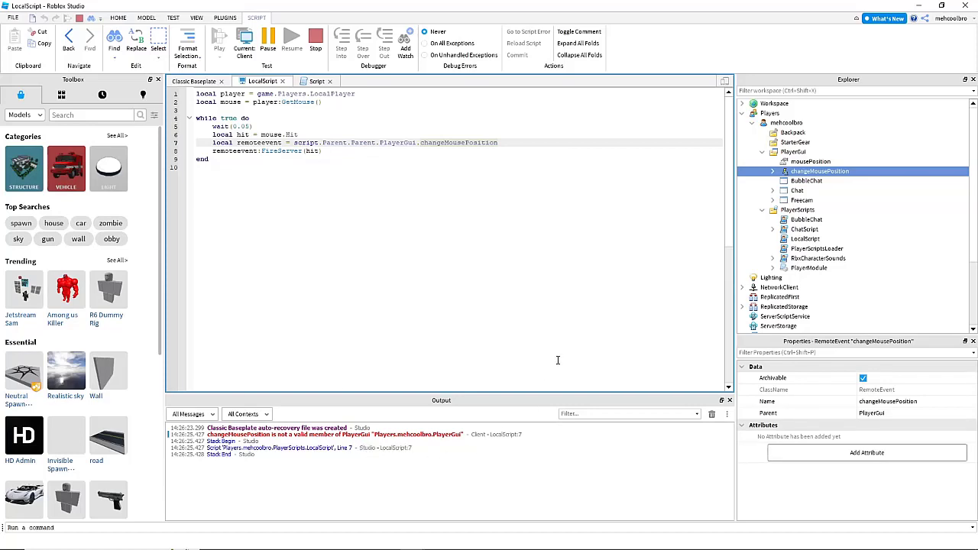
pyautogui.moveTo(534, 300)
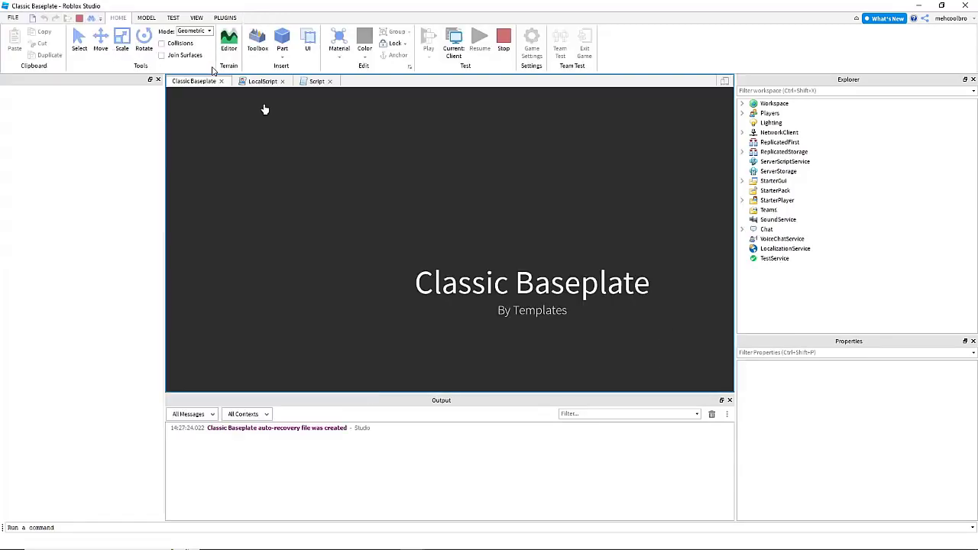
# Step: Restart the Play test and expand the player's PlayerGui to watch mousePosition update live
pyautogui.click(257, 39)
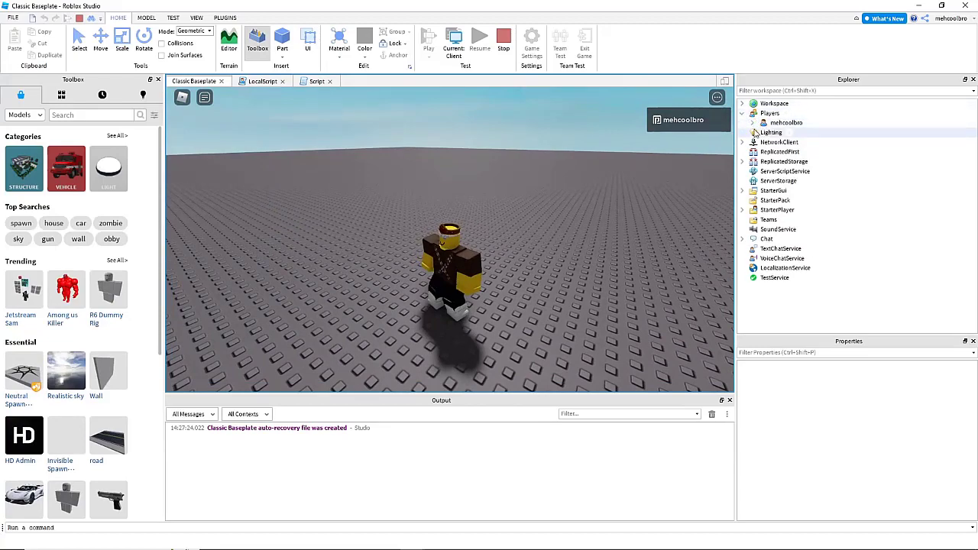
pyautogui.click(754, 123)
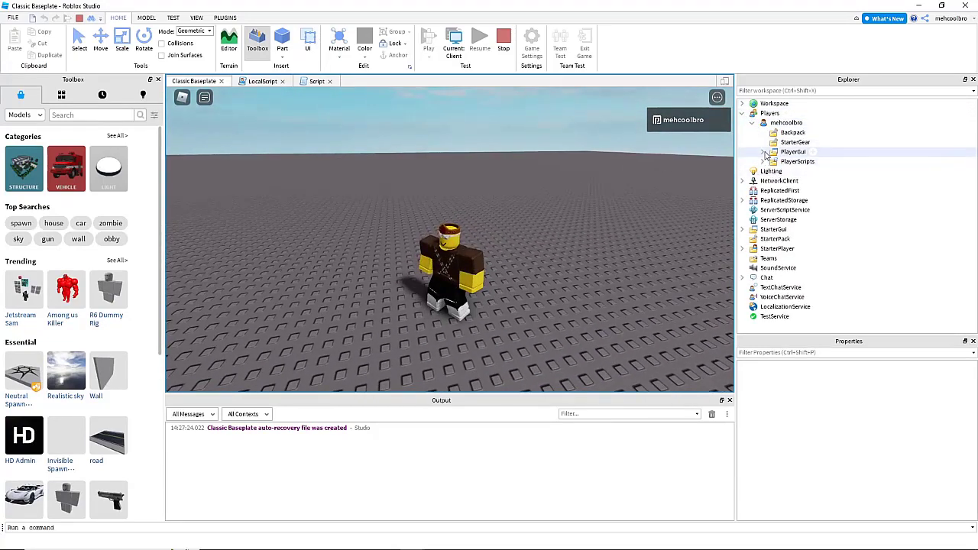
pyautogui.click(755, 151)
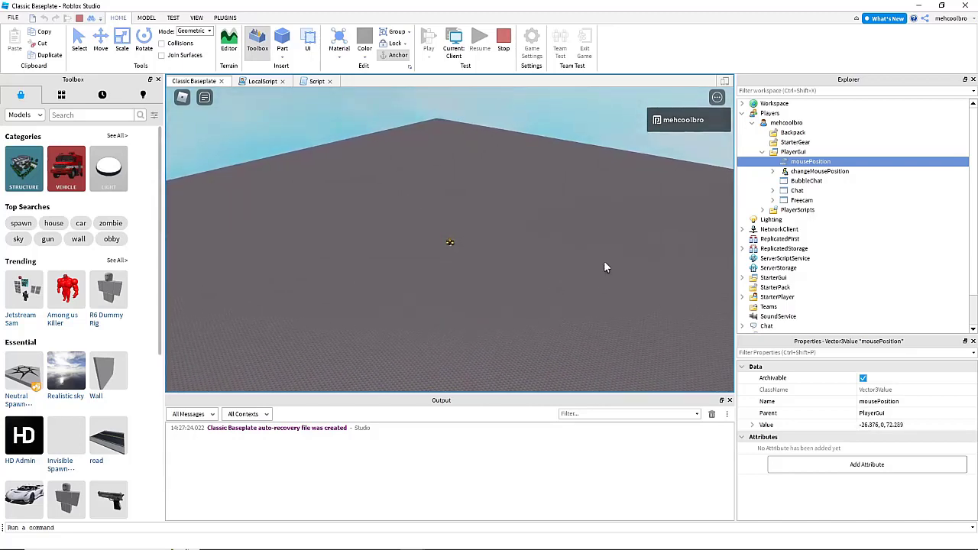
pyautogui.moveTo(477, 355)
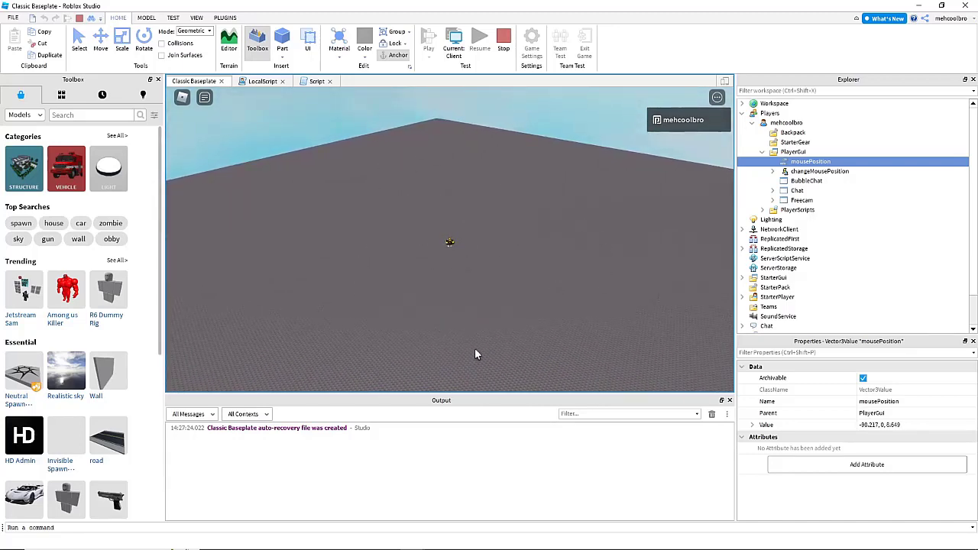